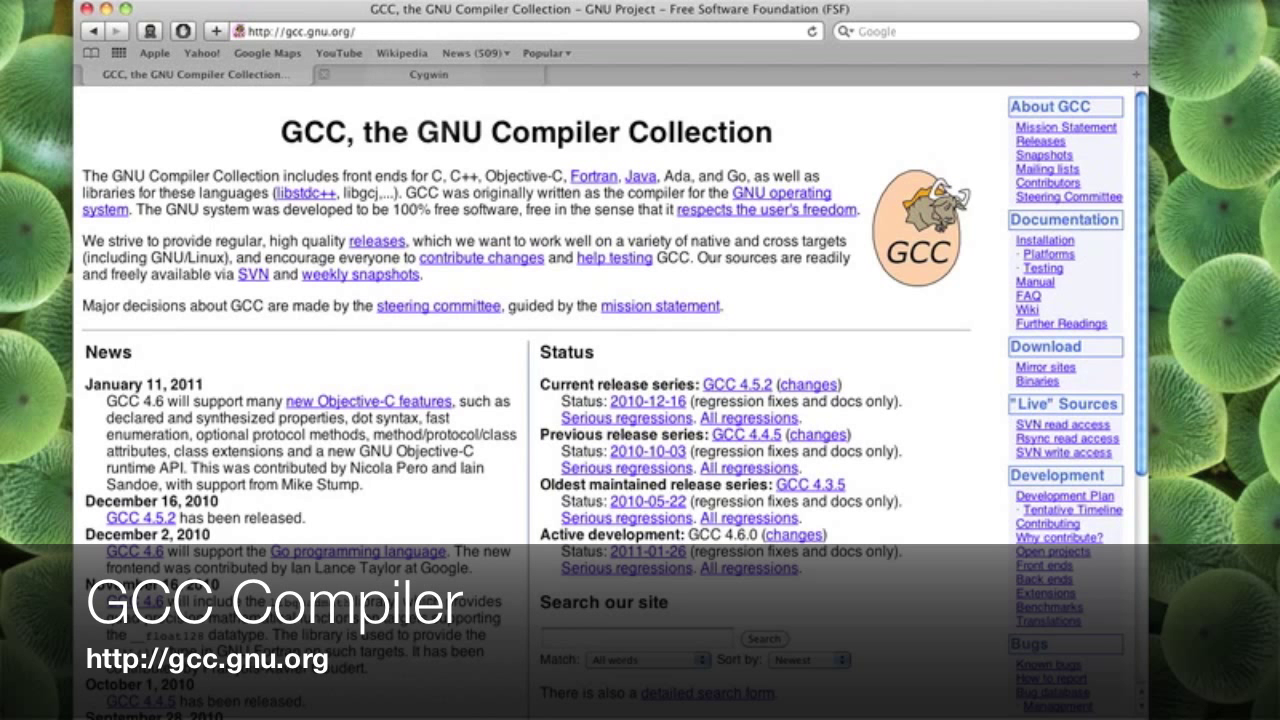
Switch to the Cygwin tab to show cygwin.com.
{"action": "left_click", "coordinate": [432, 74]}
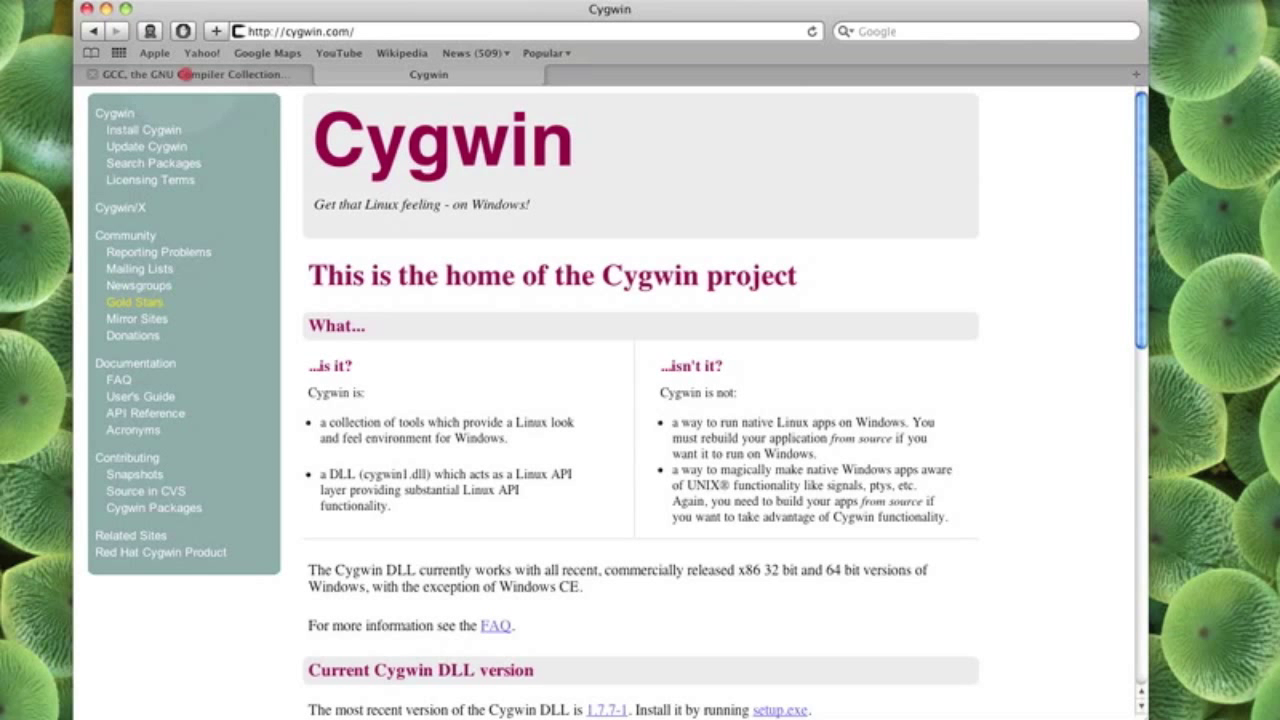
Open the bookmarked editor tabs and show macromates.com.
{"action": "left_click", "coordinate": [190, 76]}
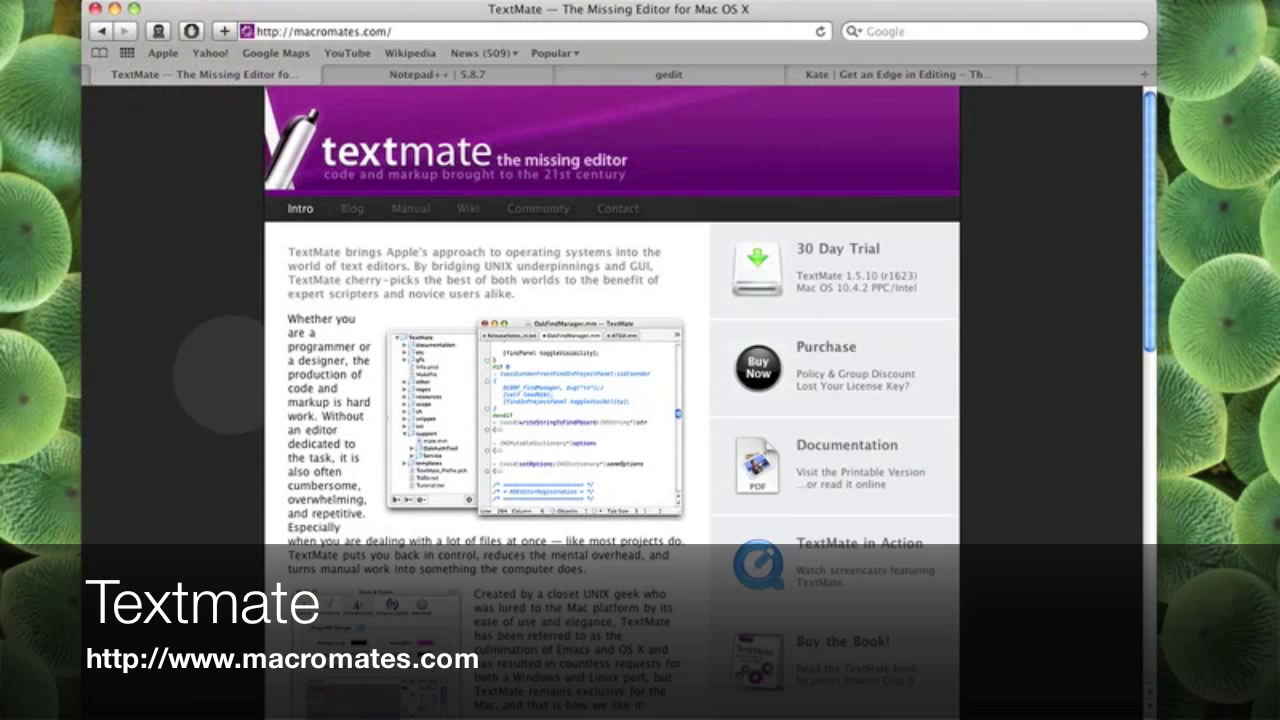
Scroll through TextMate's feature list and back, then switch to the Notepad++ tab.
{"action": "scroll", "scroll_direction": "down", "scroll_amount": 3}
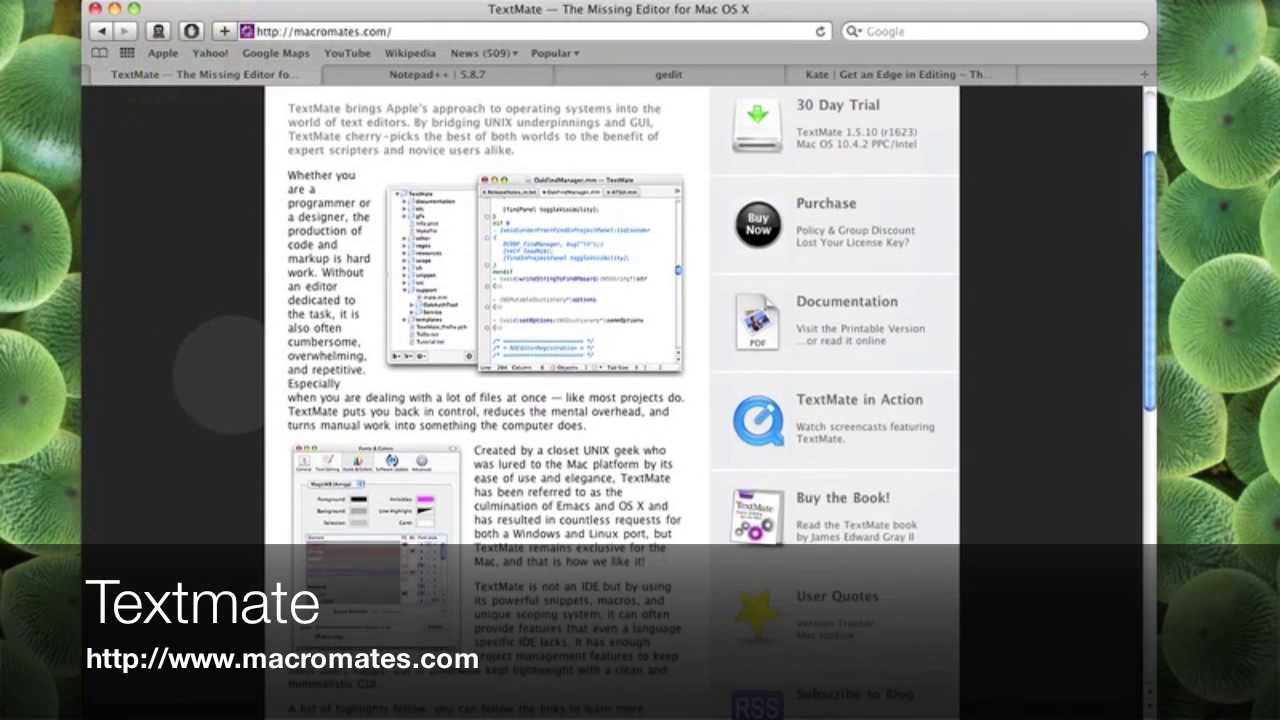
{"action": "scroll", "scroll_direction": "down", "scroll_amount": 3}
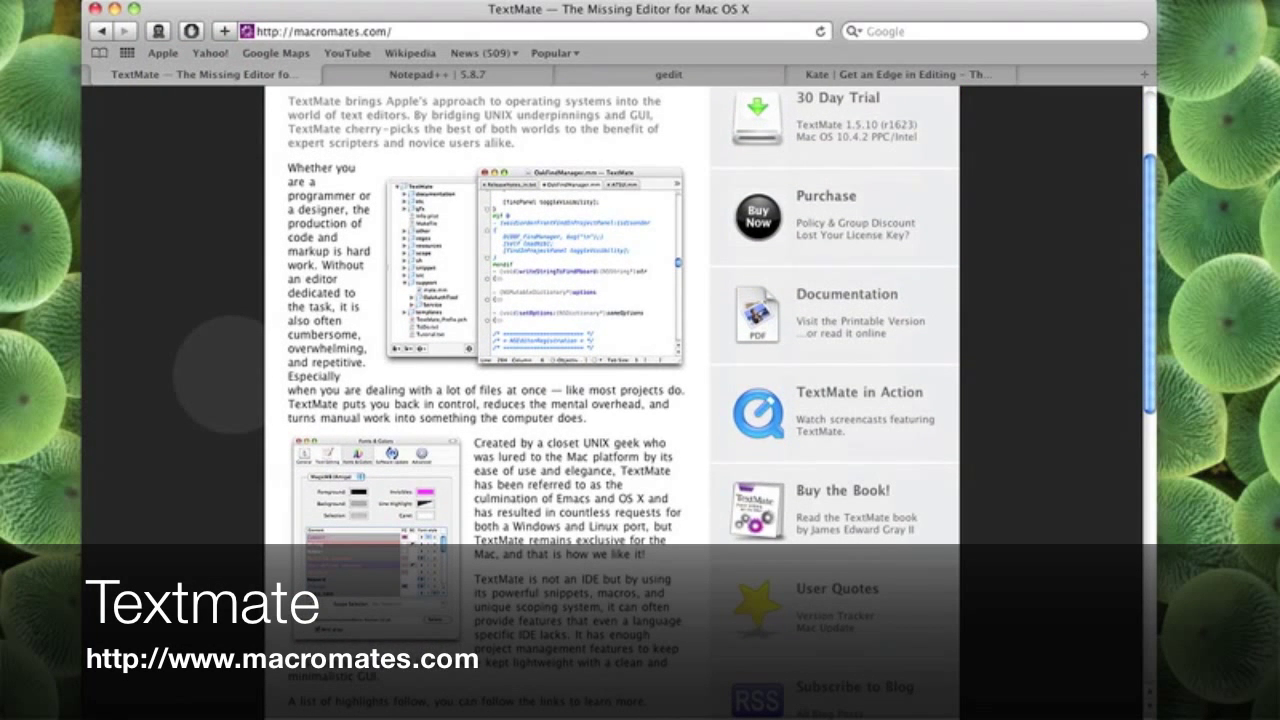
{"action": "scroll", "scroll_direction": "down", "scroll_amount": 3}
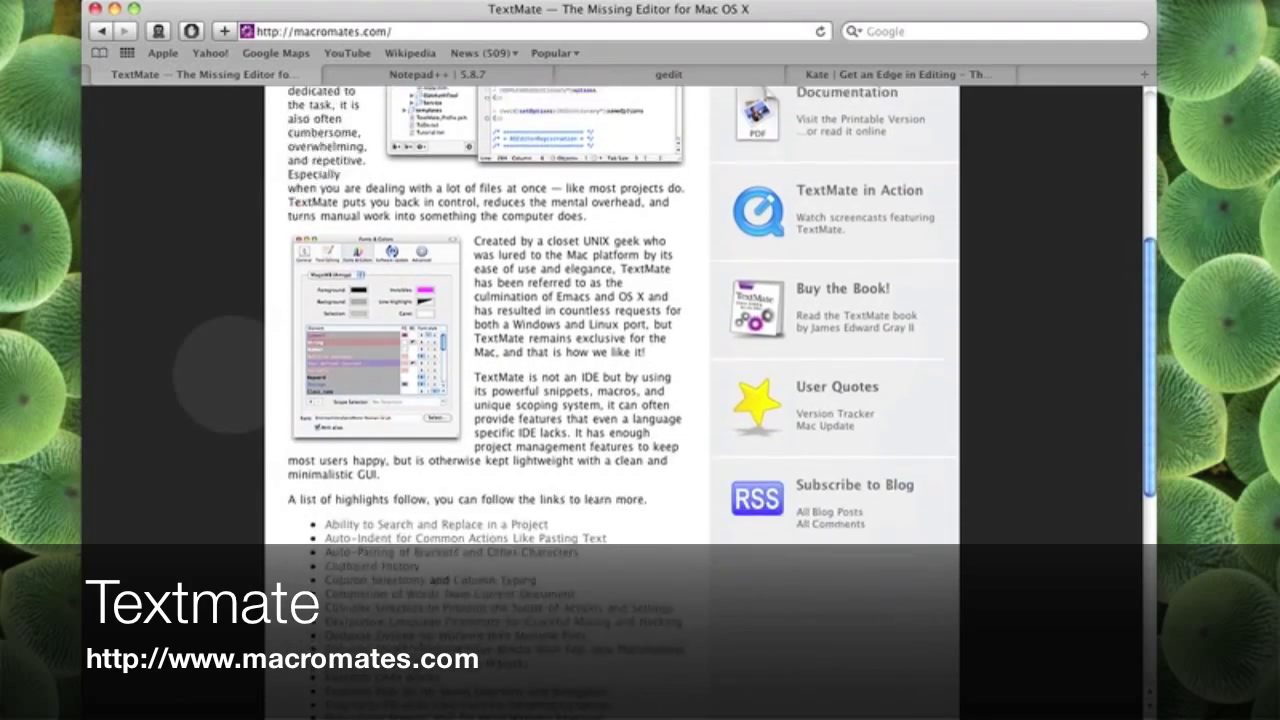
{"action": "scroll", "scroll_direction": "down", "scroll_amount": 3}
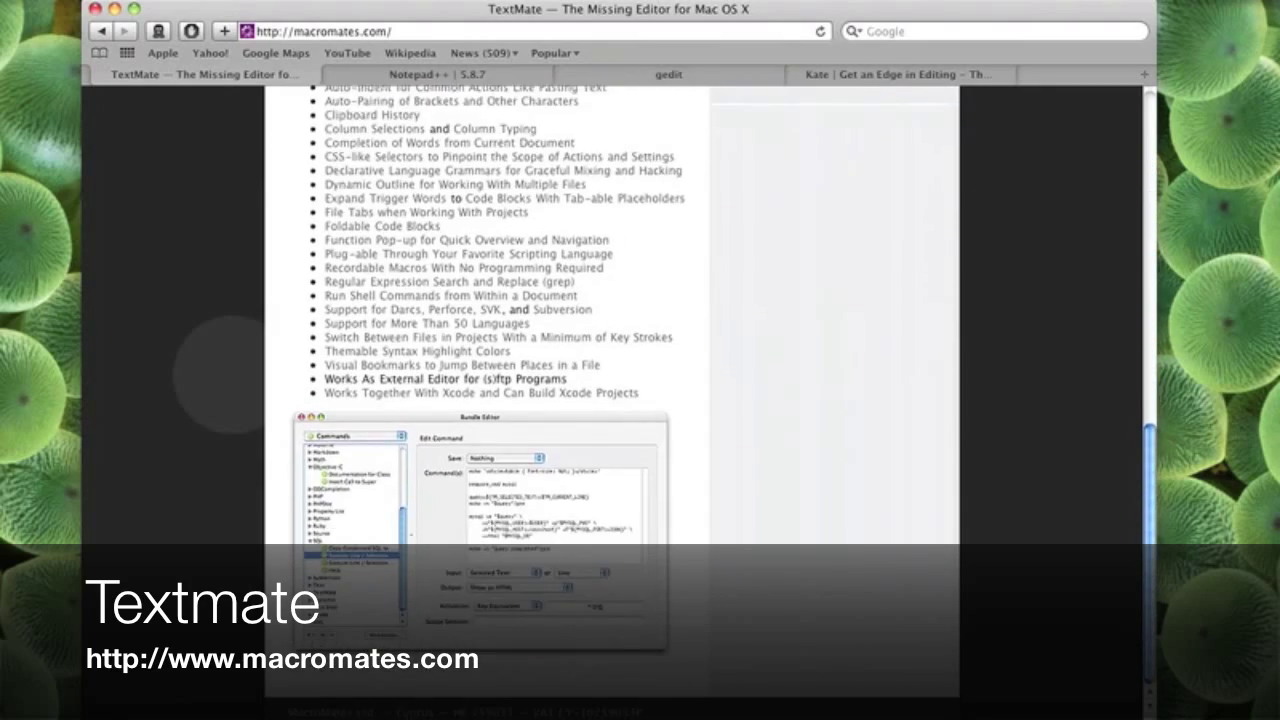
{"action": "scroll", "scroll_direction": "up", "scroll_amount": 3}
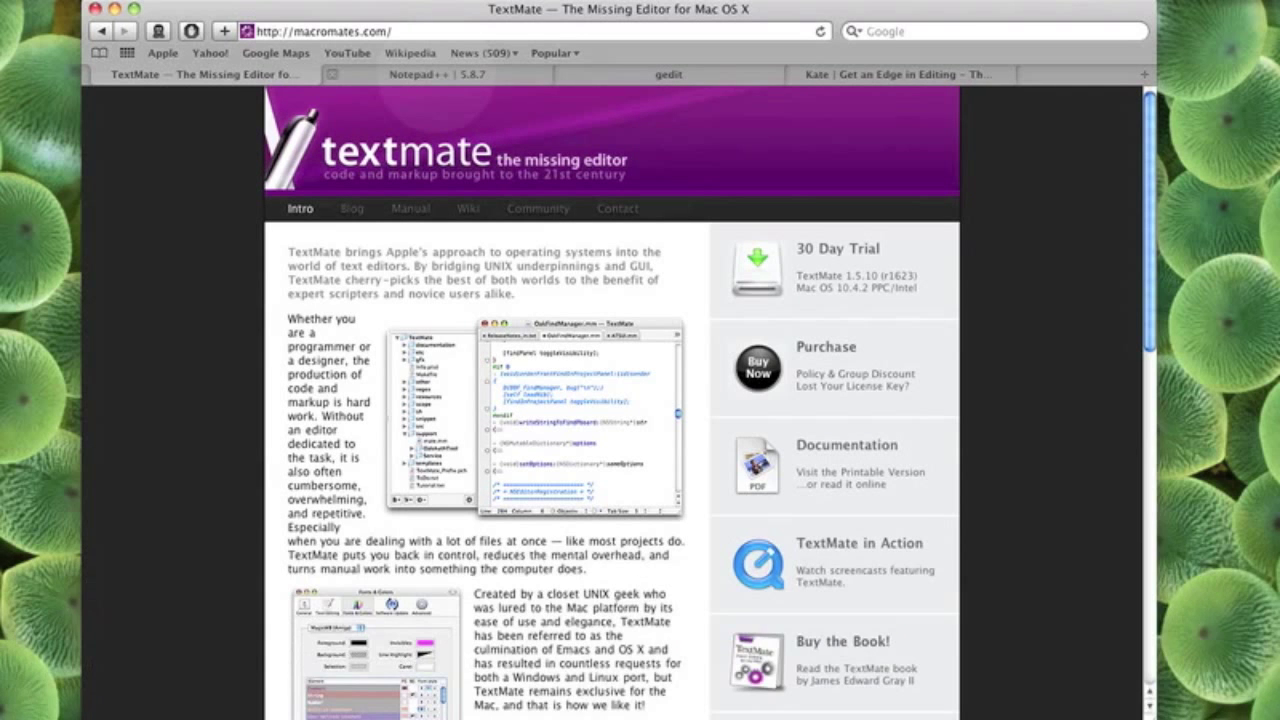
{"action": "left_click", "coordinate": [442, 74]}
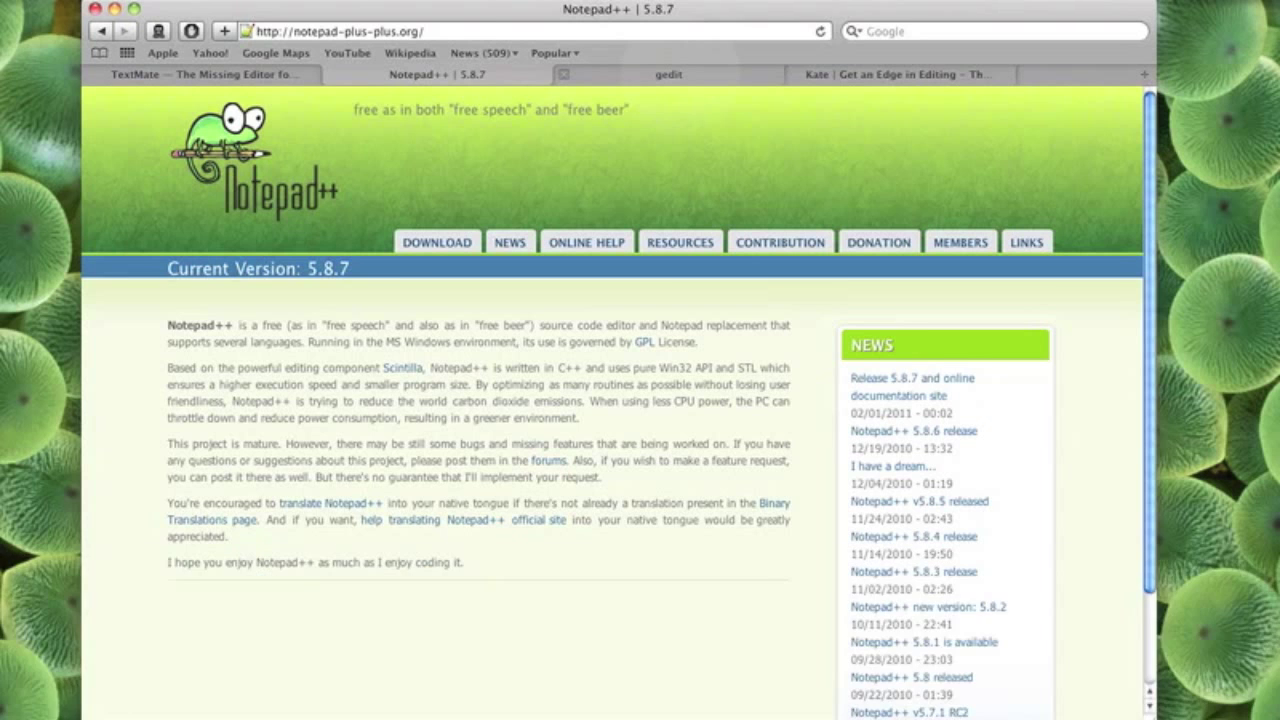
View the gedit homepage at projects.gnome.org/gedit, then switch to Terminal.
{"action": "left_click", "coordinate": [687, 75]}
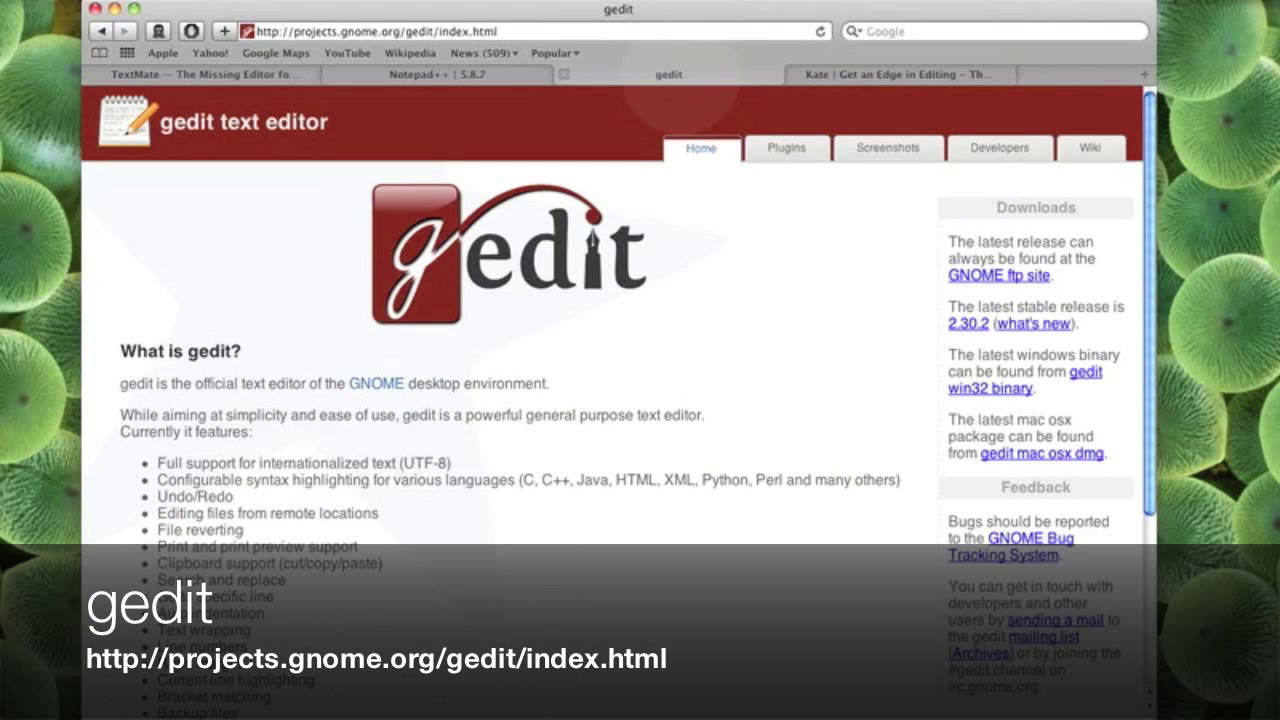
{"action": "left_click", "coordinate": [893, 74]}
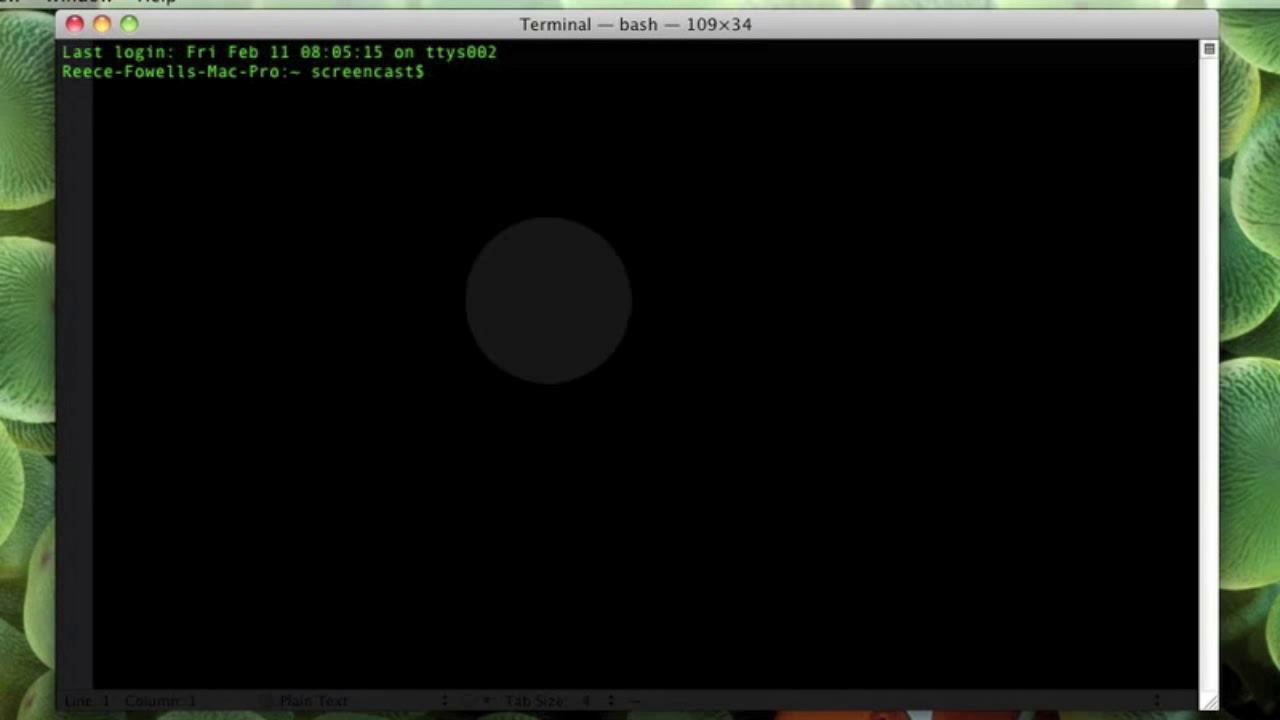
Change into the desktop directory with cd and list it with ls -al.
{"action": "type", "text": "cd"}
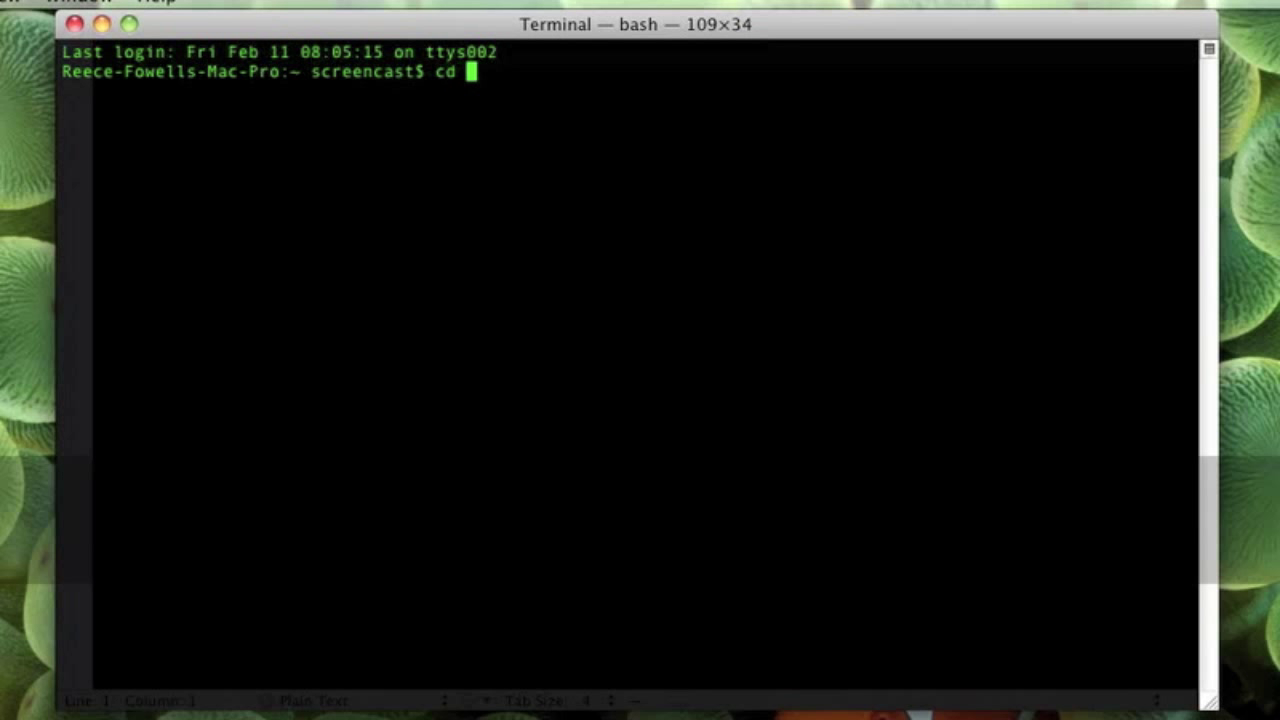
{"action": "type", "text": "desktop"}
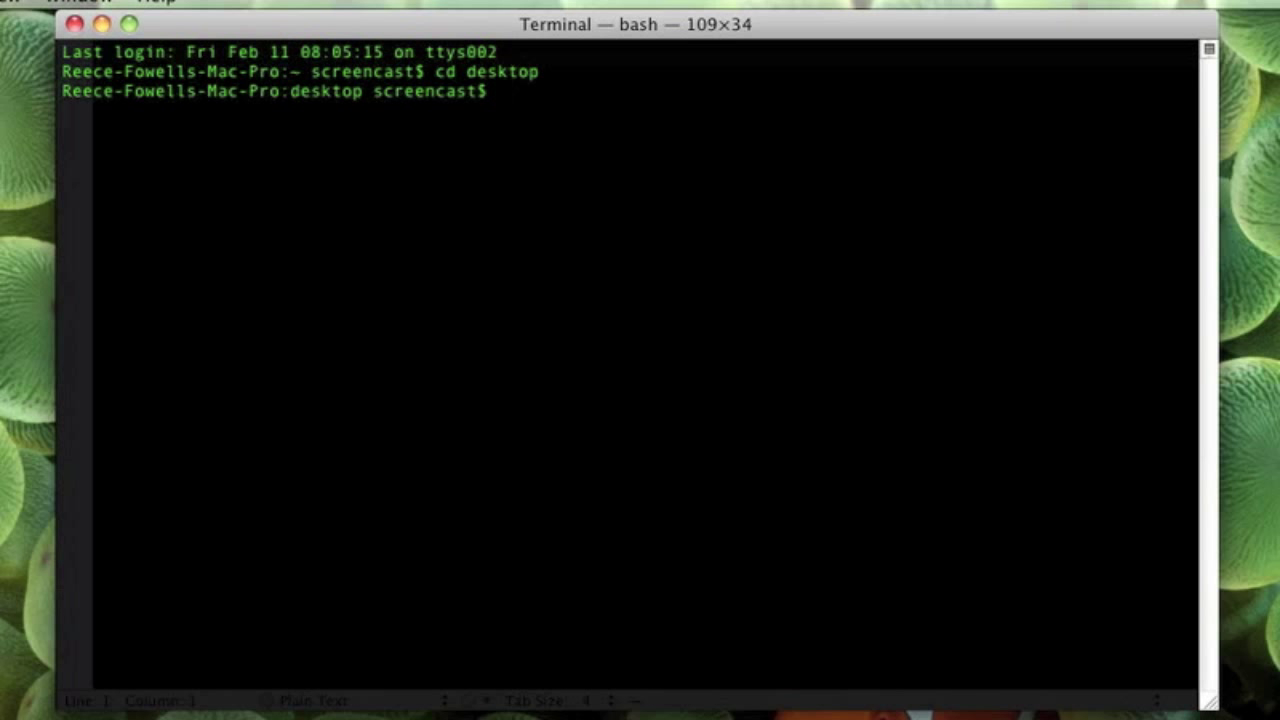
{"action": "type", "text": "ls -al"}
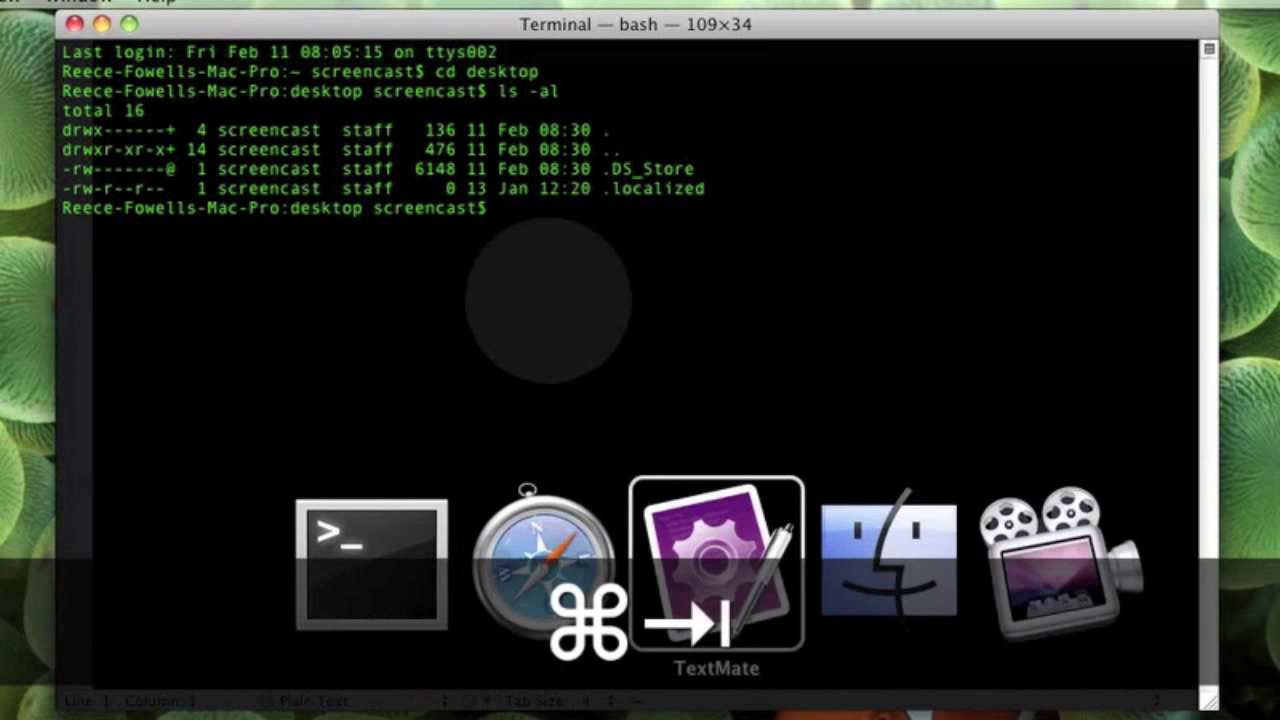
Type #include <stdio.h>, int main() and an opening brace into the new document.
{"action": "left_click", "coordinate": [707, 560]}
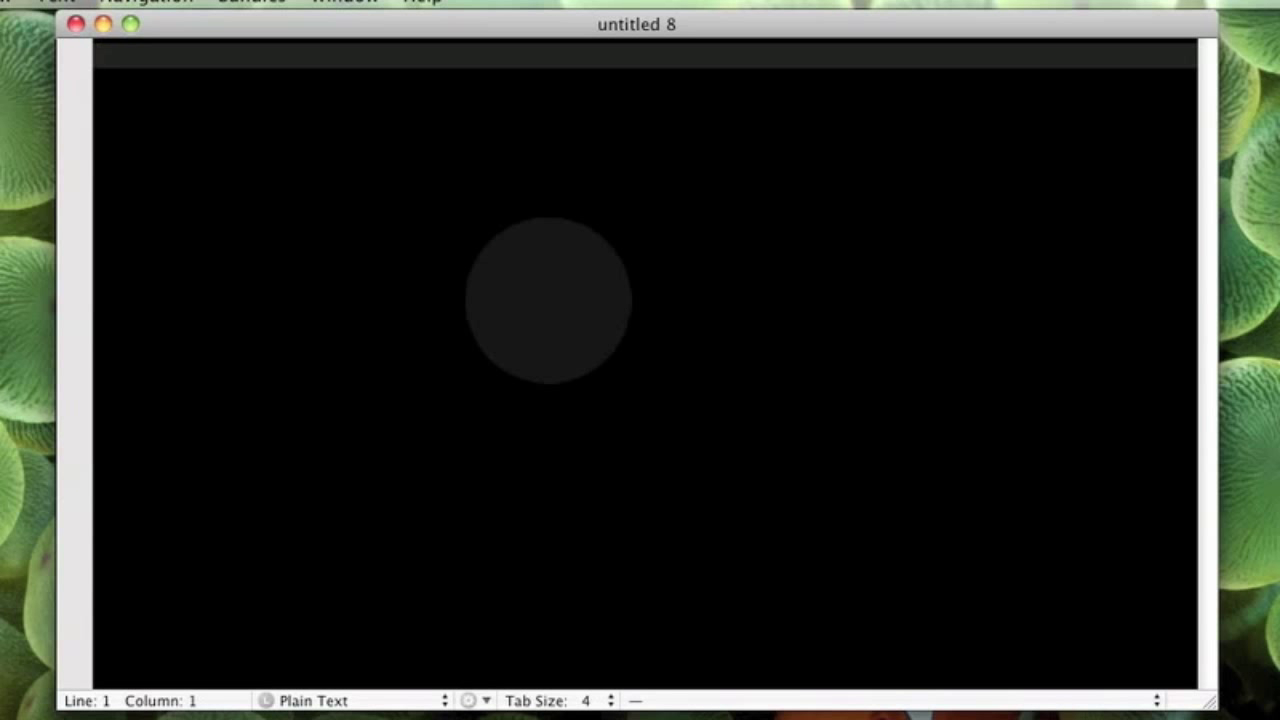
{"action": "type", "text": "#"}
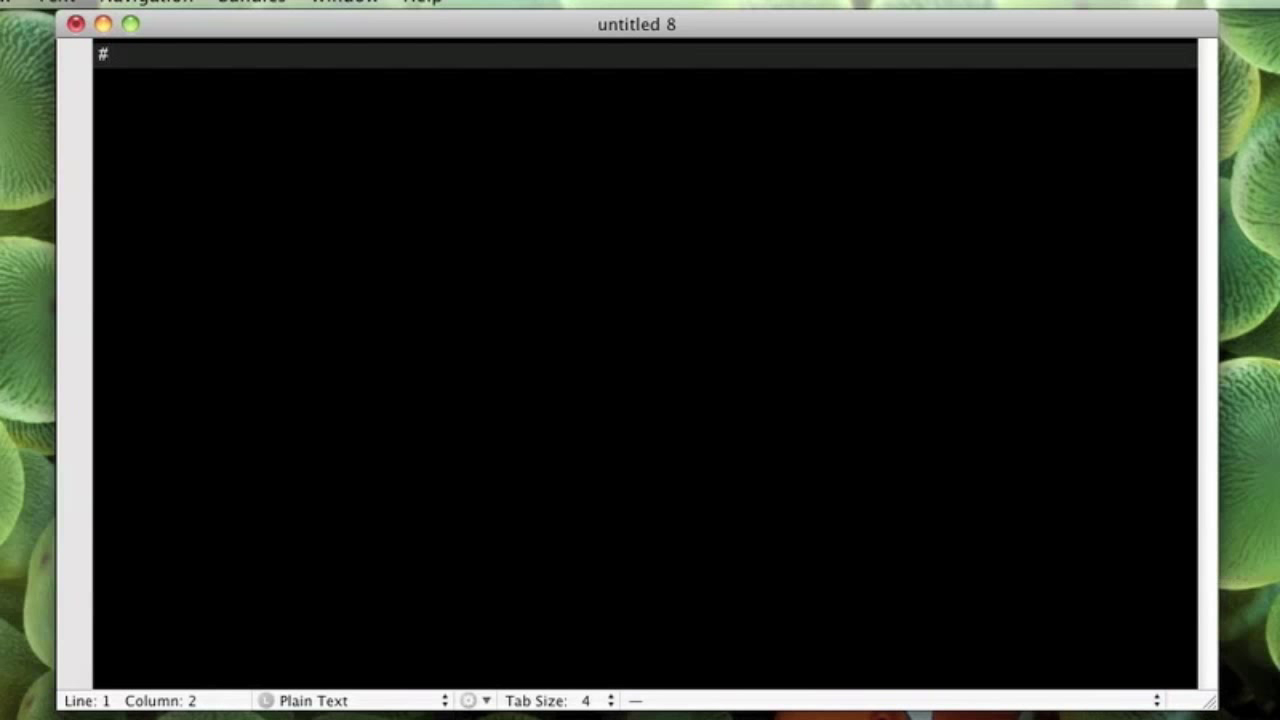
{"action": "type", "text": "include <st"}
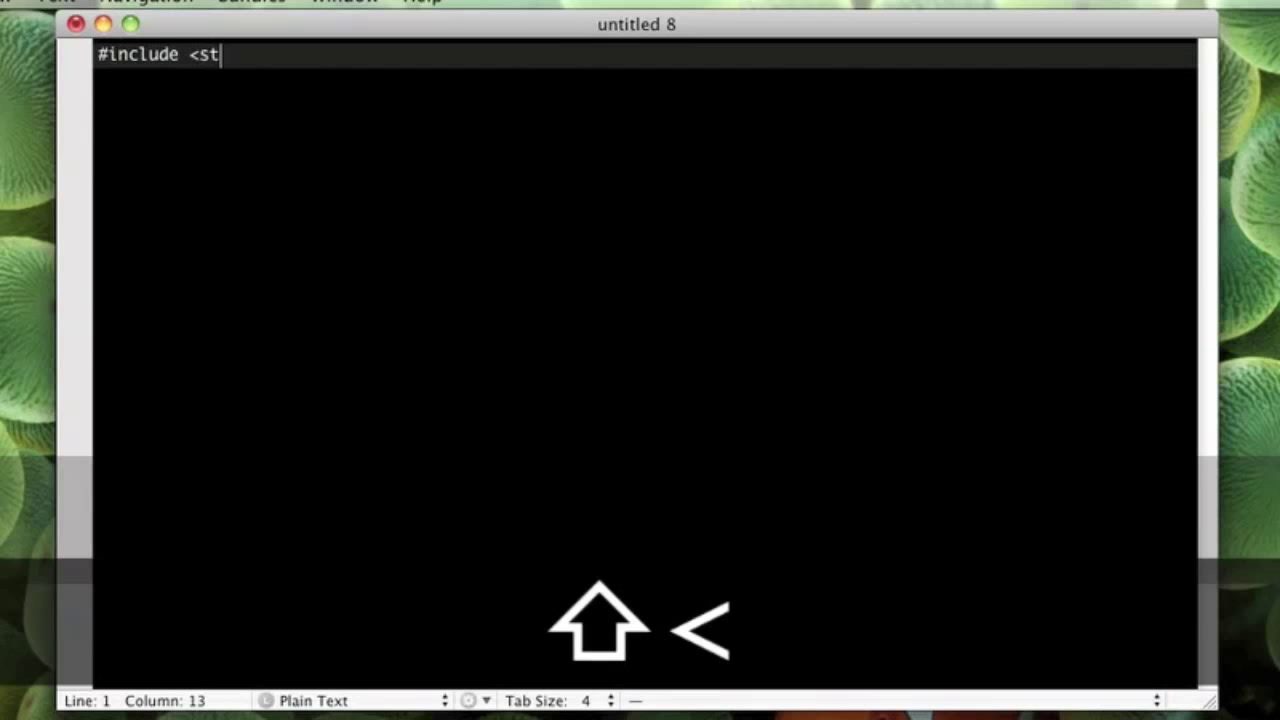
{"action": "type", "text": "dio.h>"}
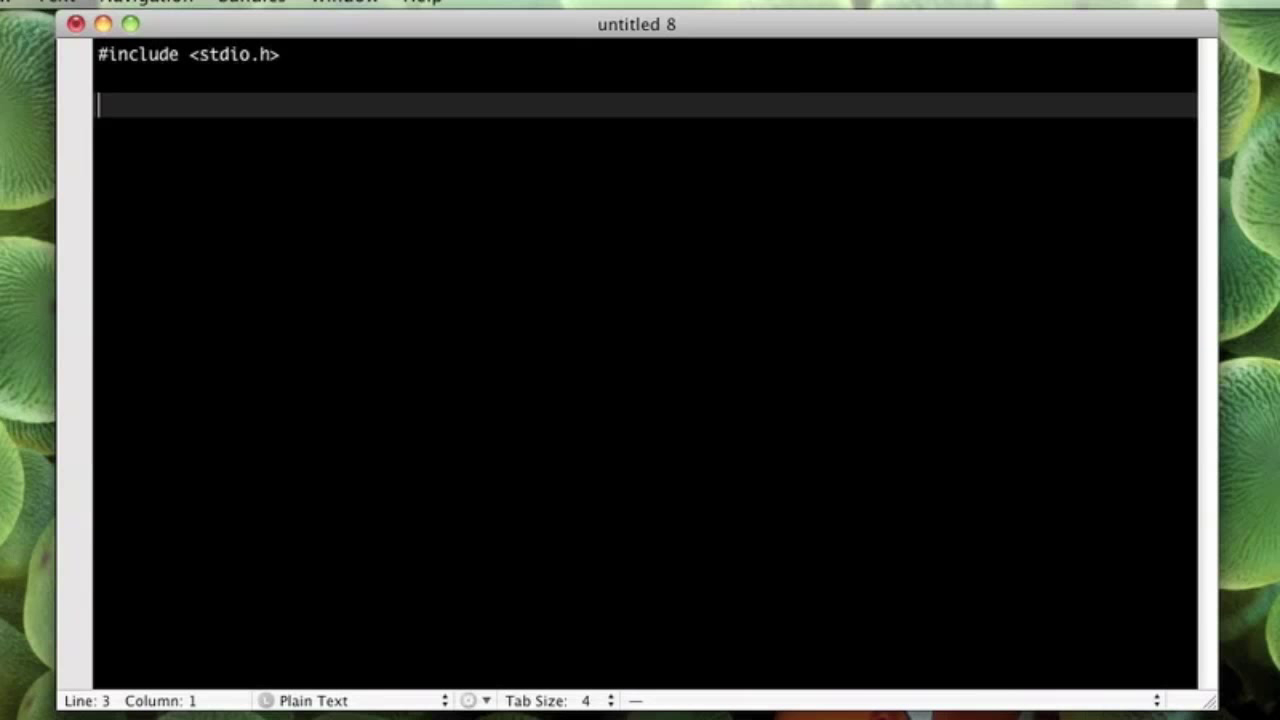
{"action": "type", "text": "int m"}
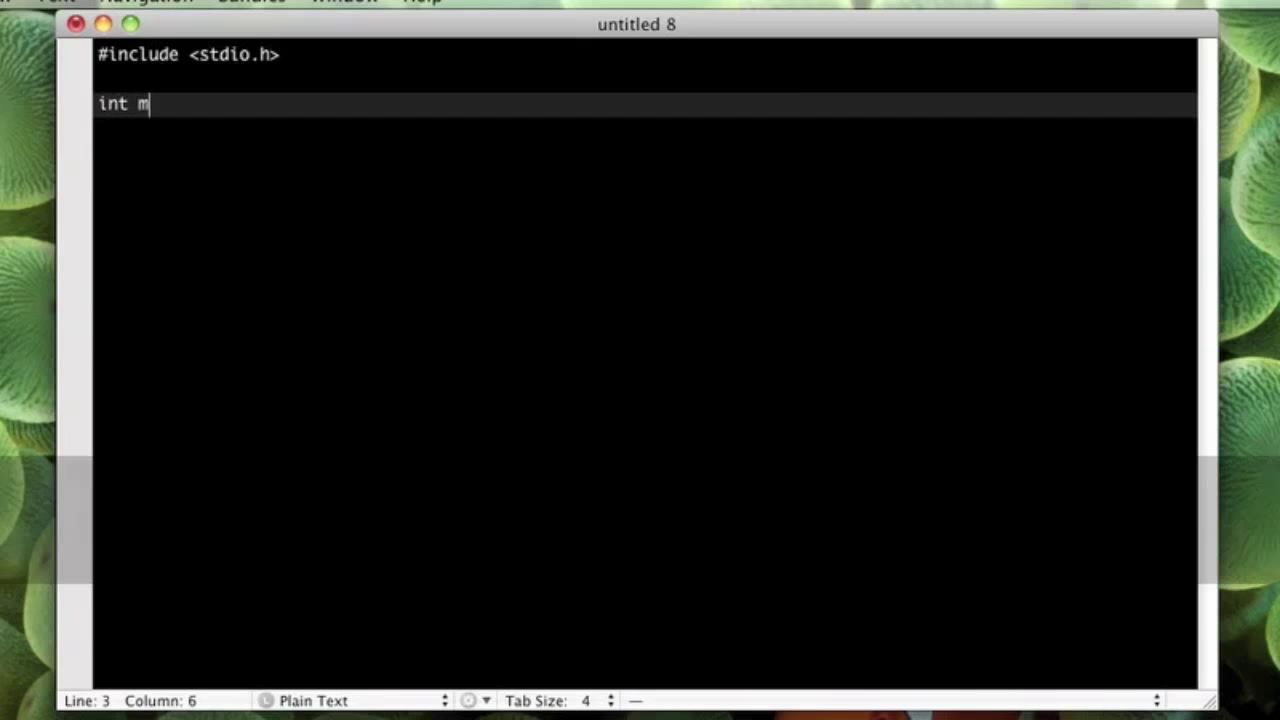
{"action": "key", "text": "Return"}
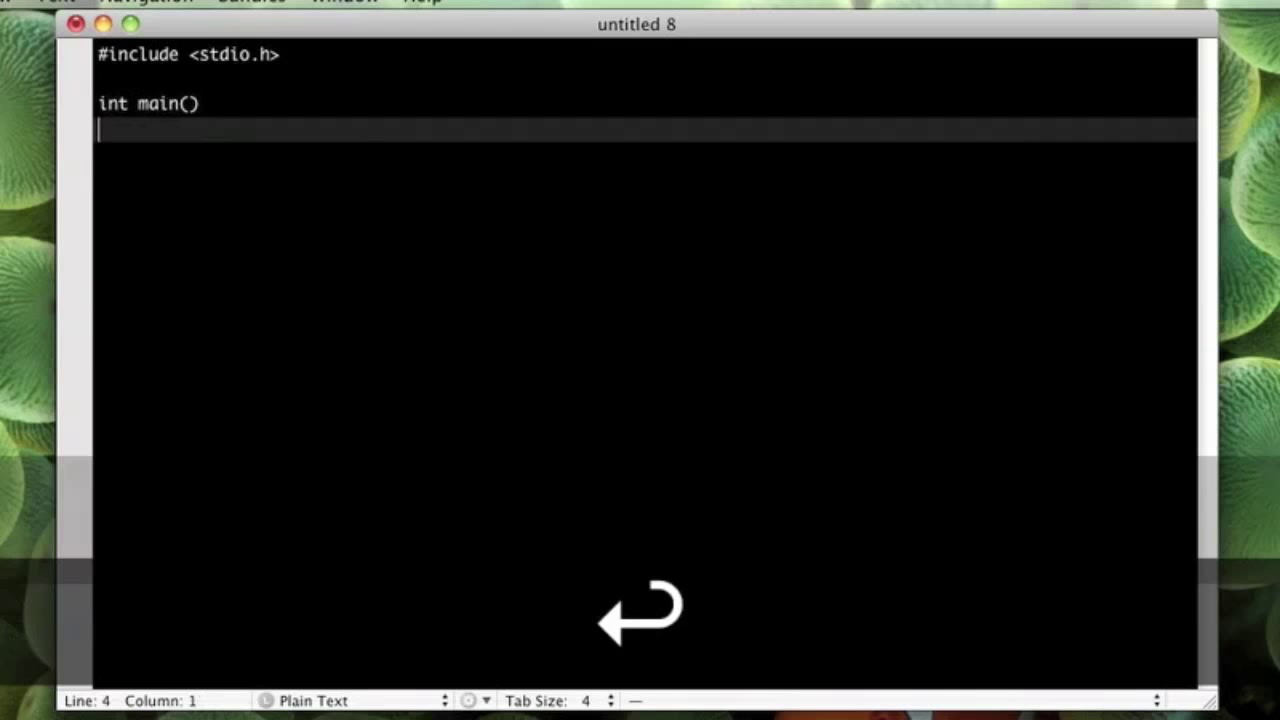
{"action": "type", "text": "{"}
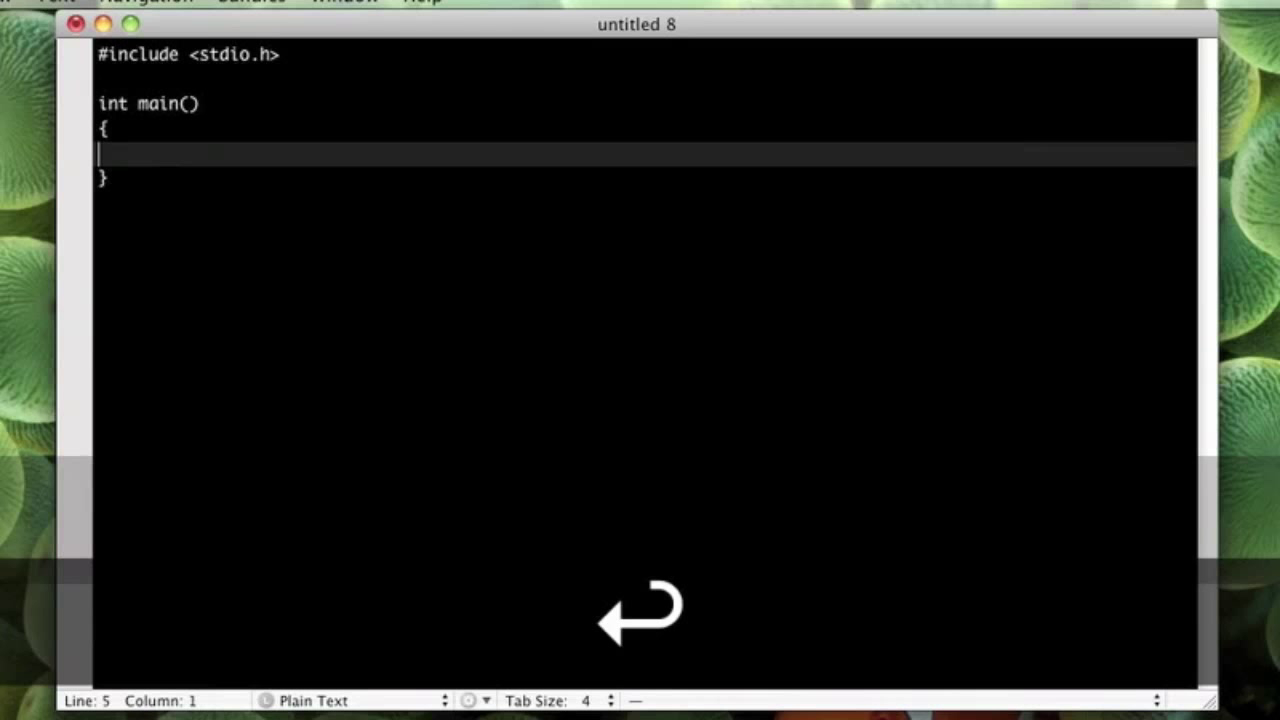
Add printf("hello, world!\n"); and return 0; inside main.
{"action": "type", "text": "printf()"}
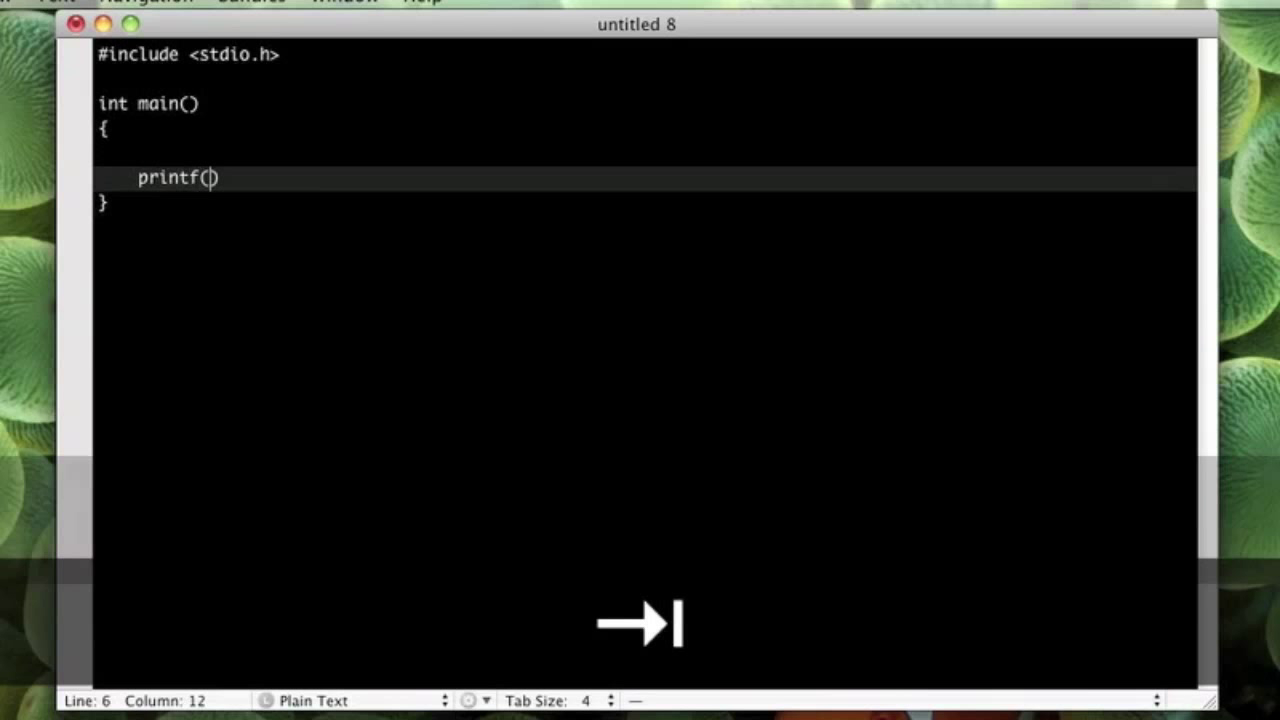
{"action": "type", "text": "\"\""}
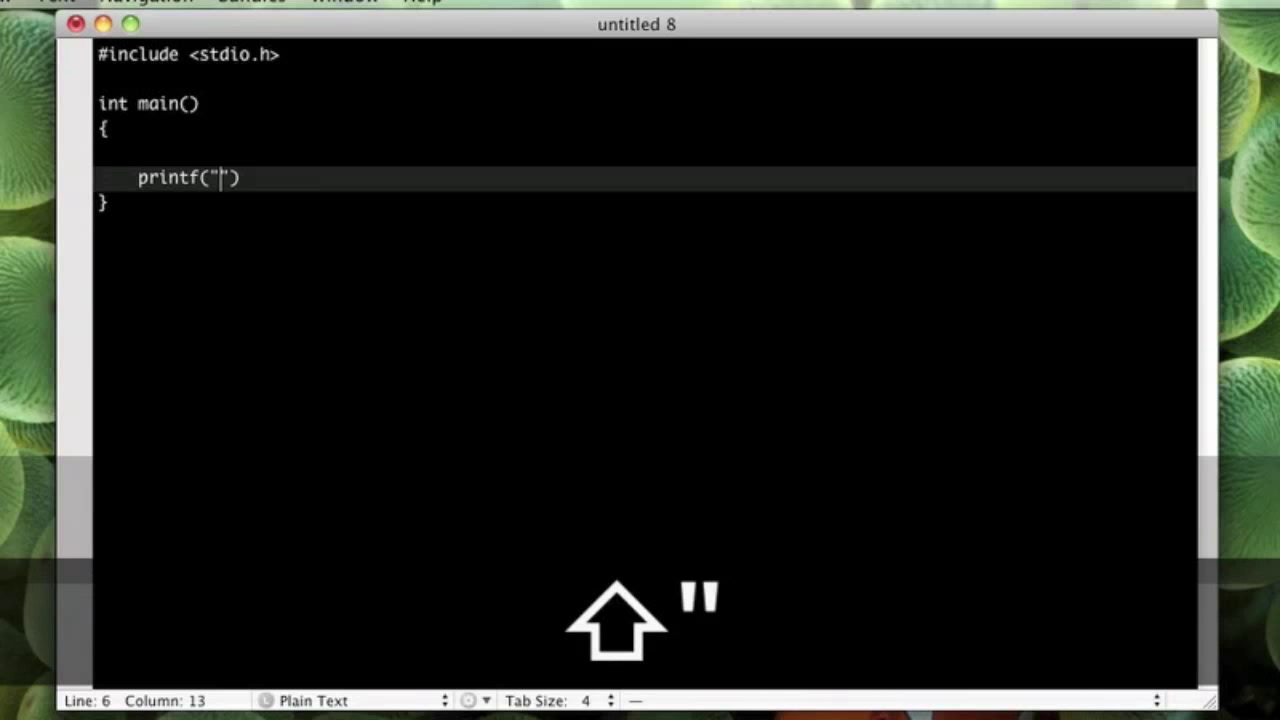
{"action": "type", "text": "hello, worl"}
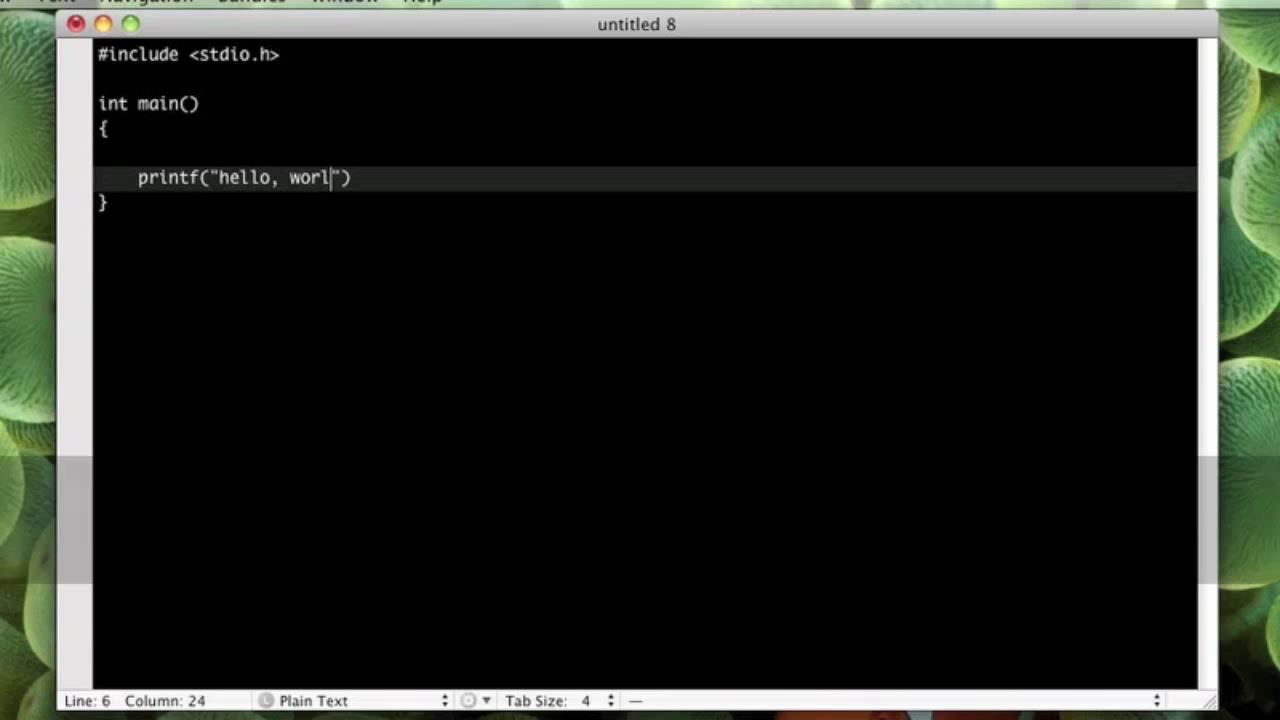
{"action": "type", "text": "d!"}
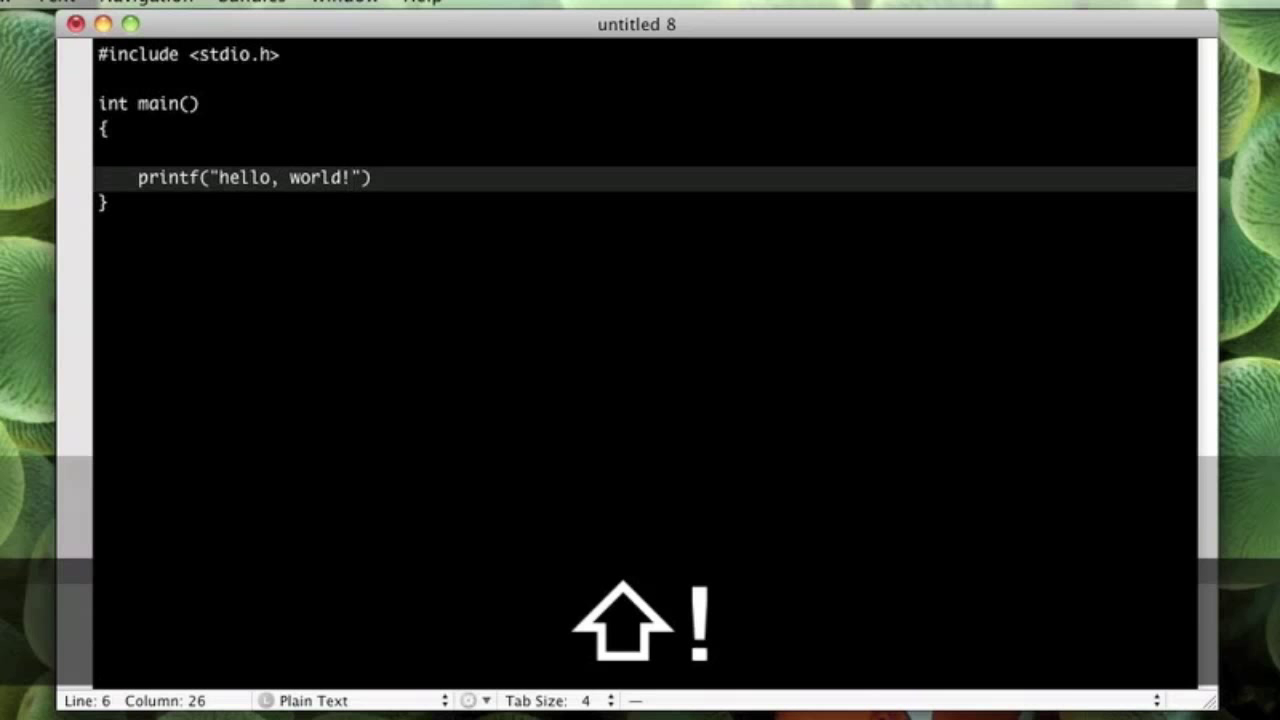
{"action": "type", "text": "\\n"}
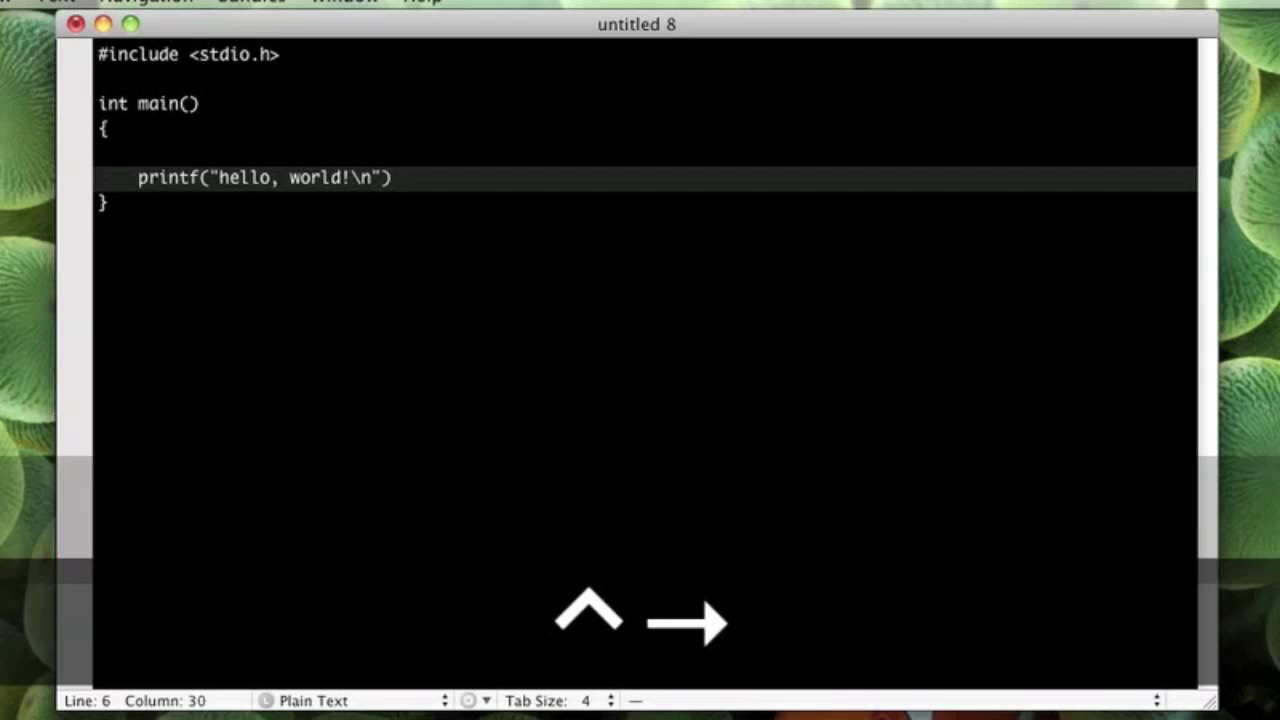
{"action": "key", "text": "return"}
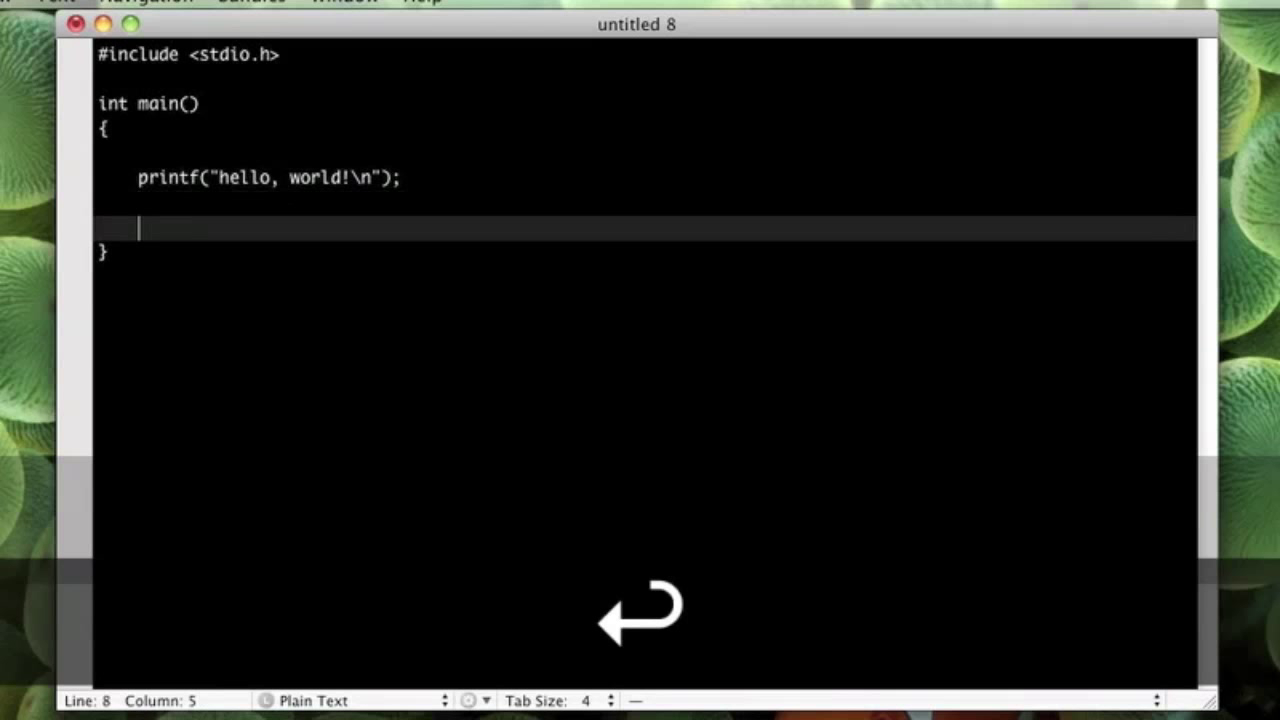
{"action": "type", "text": "return"}
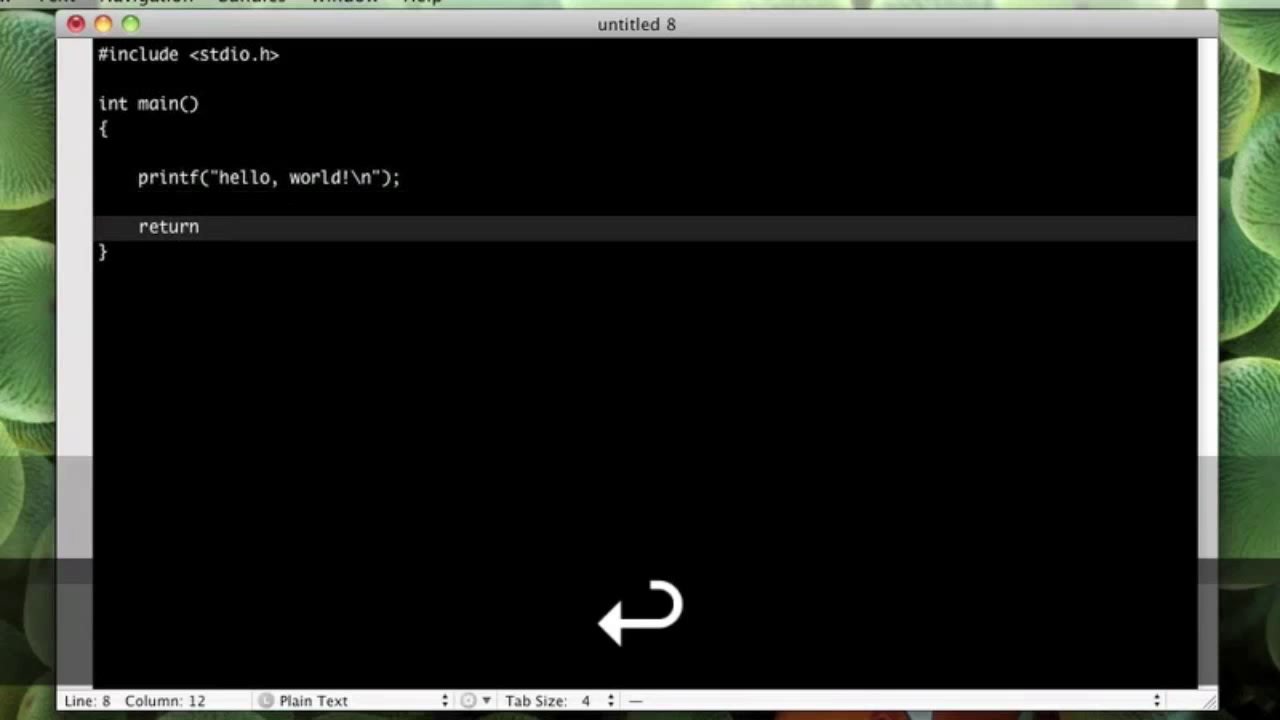
{"action": "type", "text": "0;"}
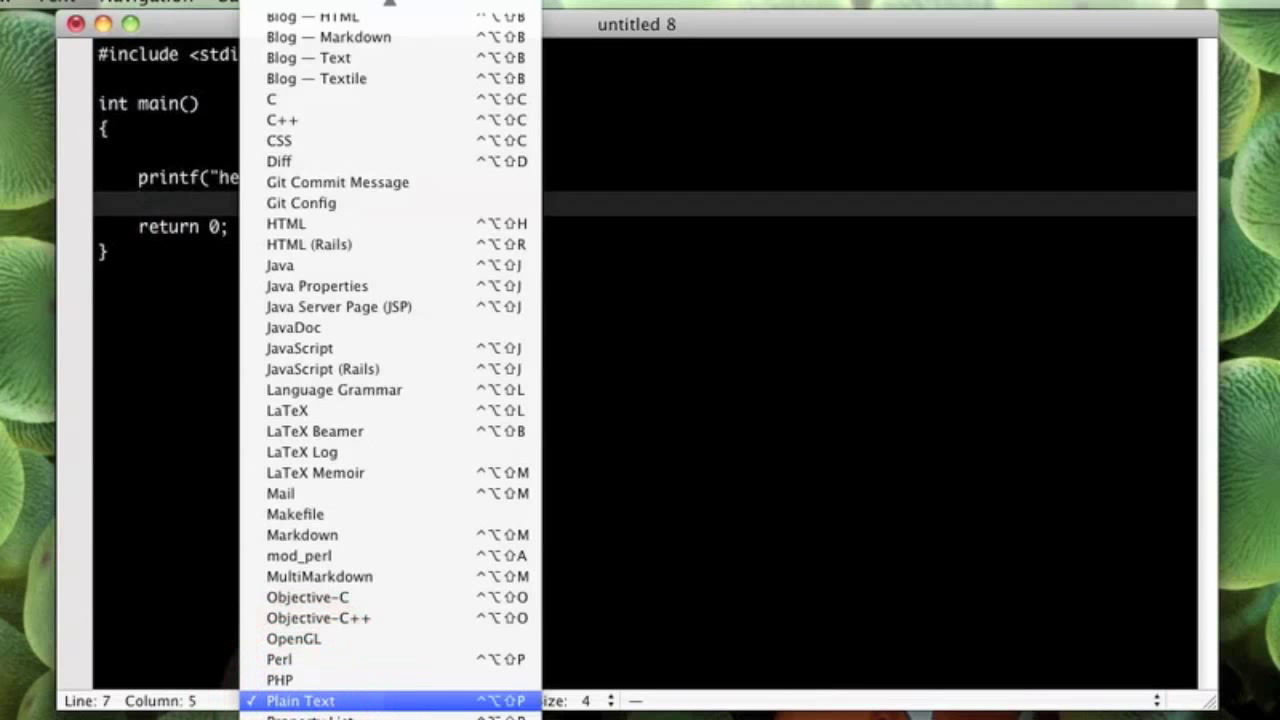
Set the document language to C and save it as test.c.
{"action": "left_click", "coordinate": [270, 99]}
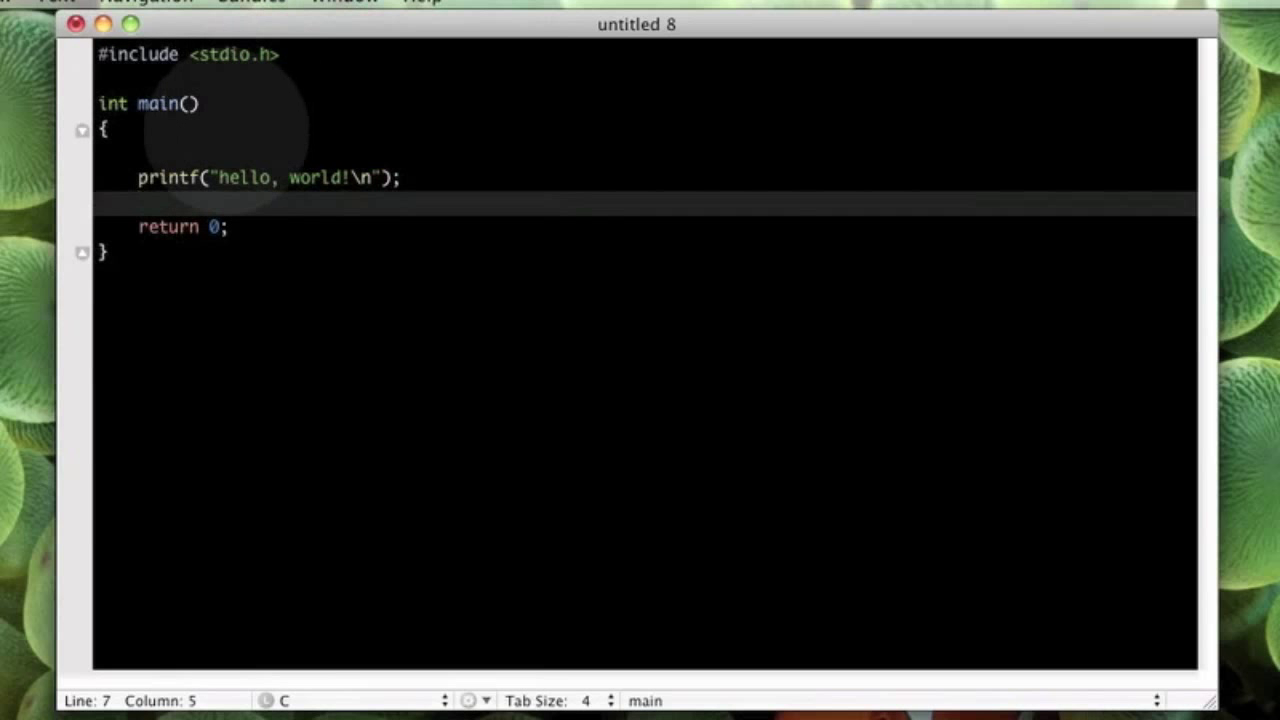
{"action": "key", "text": "cmd+s"}
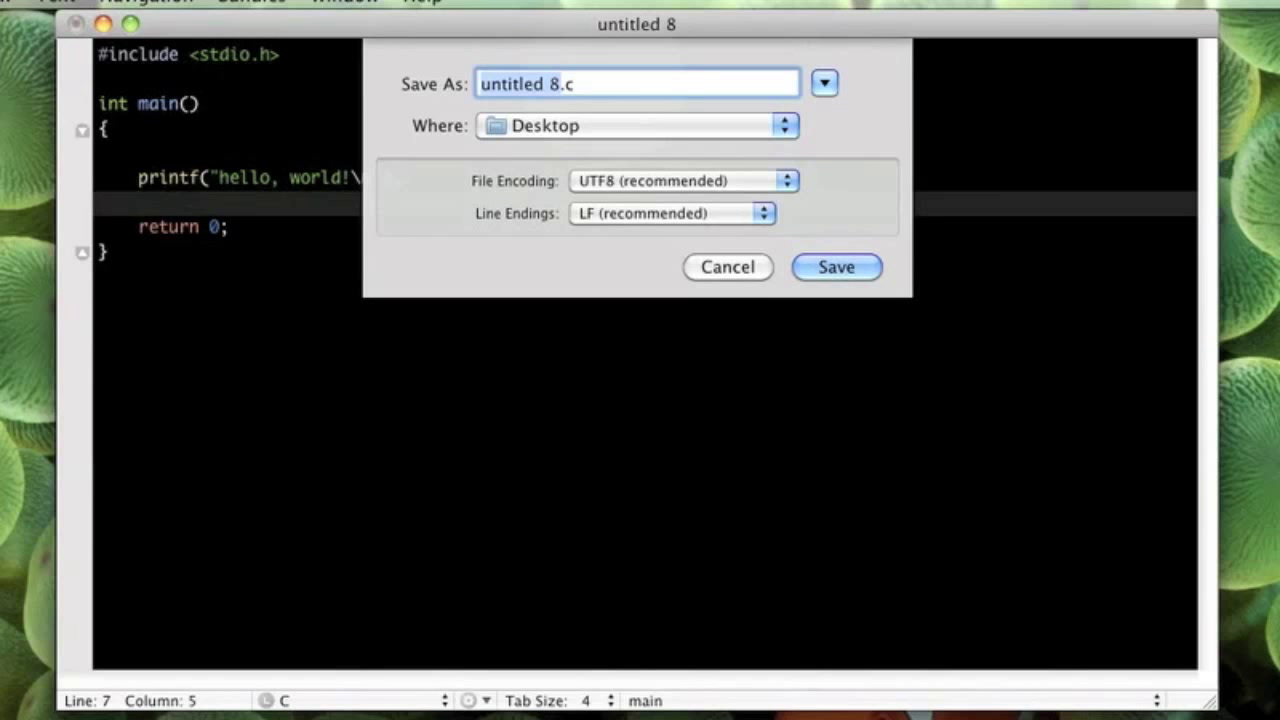
{"action": "type", "text": "test.c"}
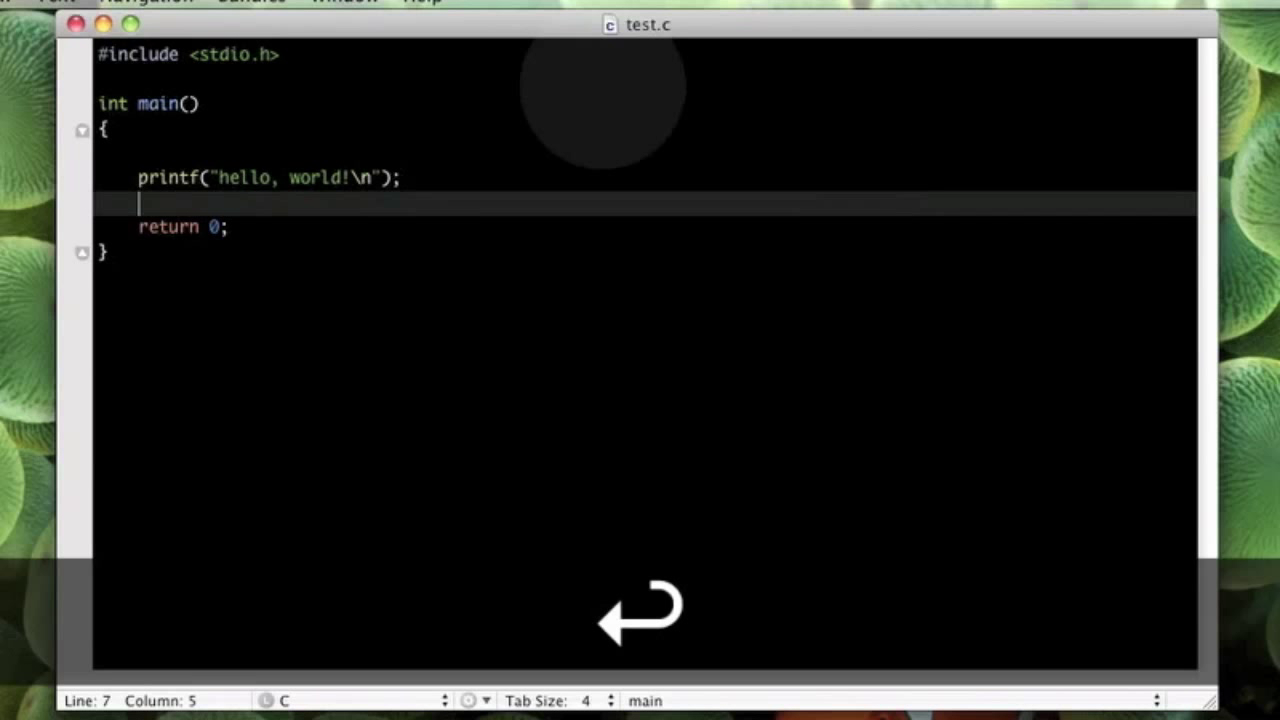
{"action": "key", "text": "cmd+tab"}
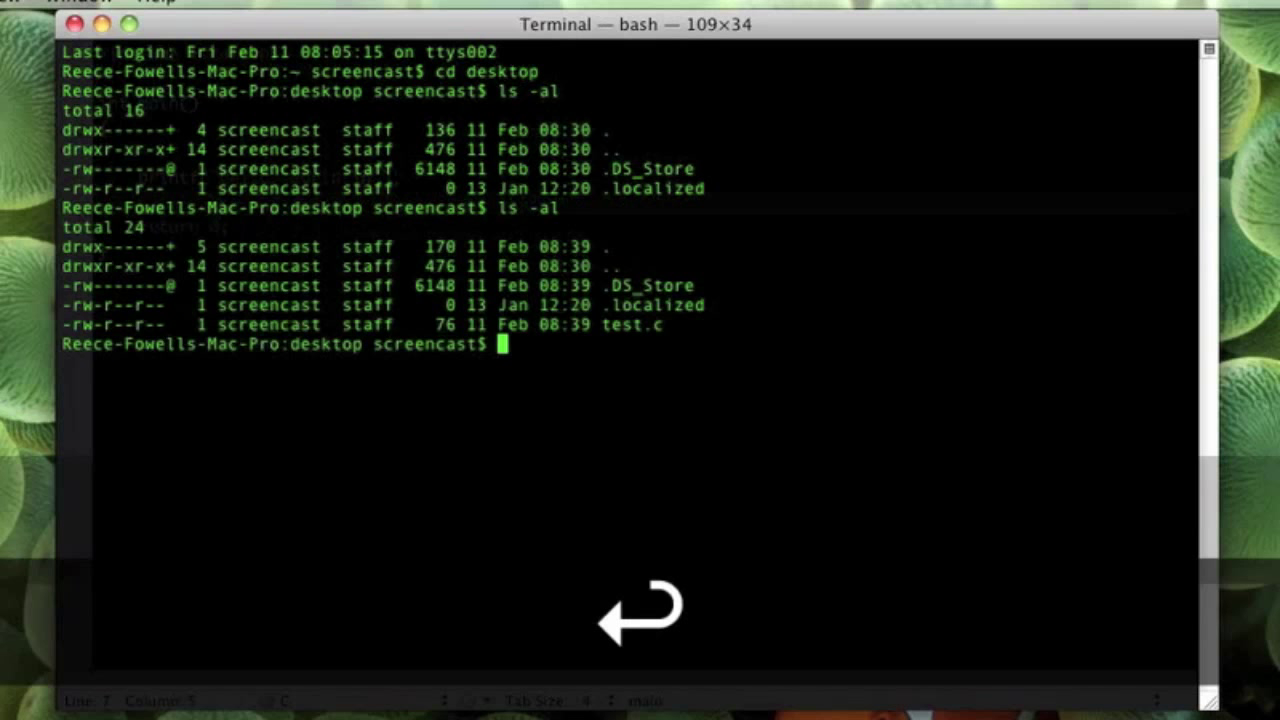
Type gcc at the Terminal prompt.
{"action": "triple_click", "coordinate": [553, 324]}
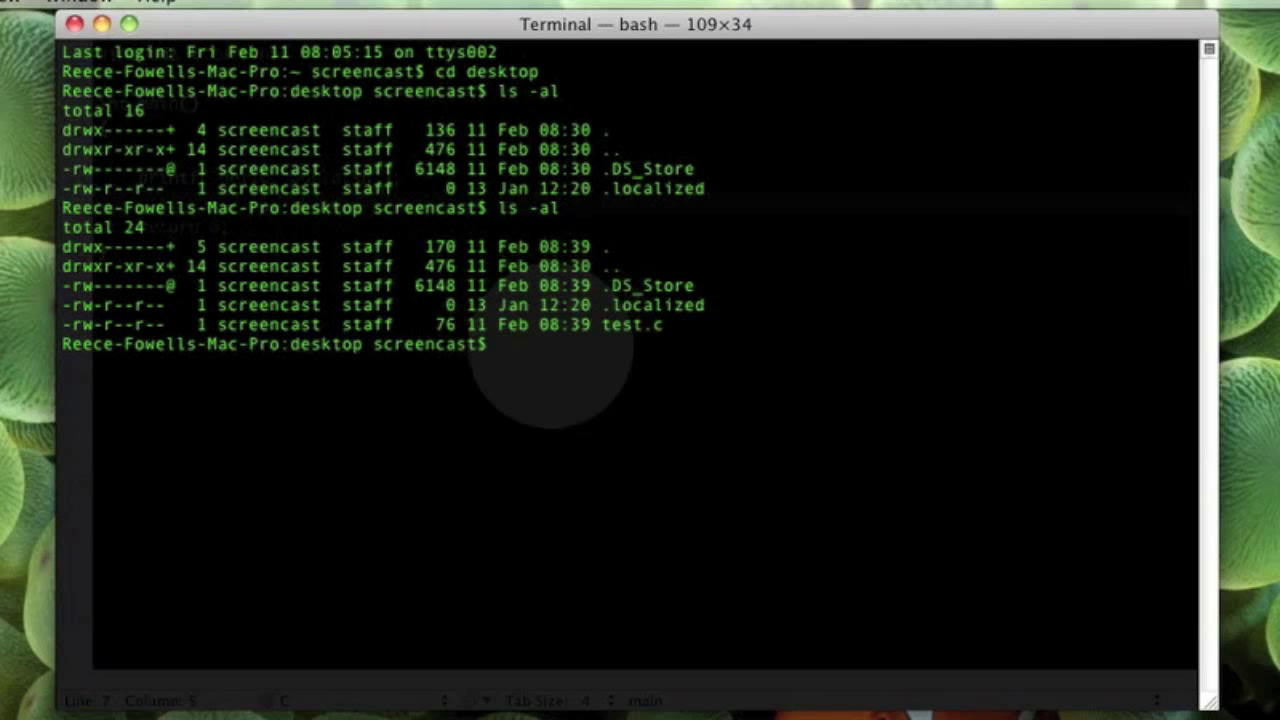
{"action": "type", "text": "g"}
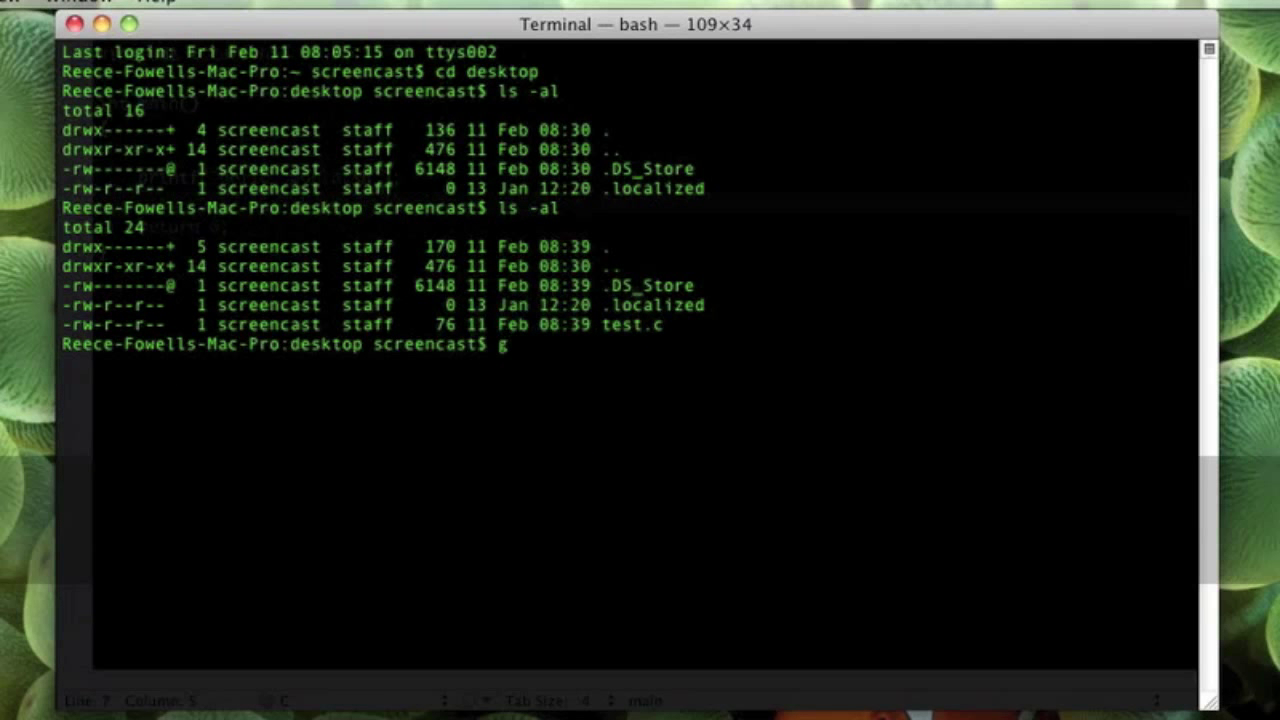
{"action": "type", "text": "cc"}
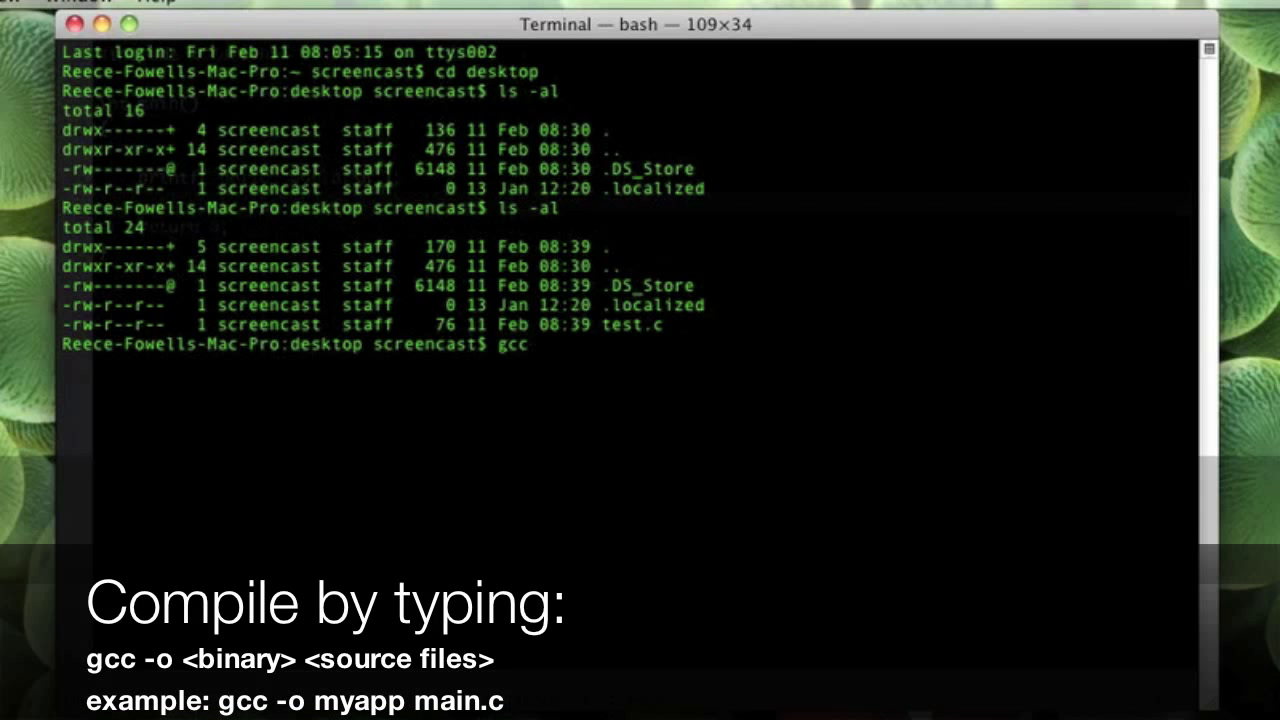
Run gcc -o test test.c to build the test executable.
{"action": "type", "text": "-o"}
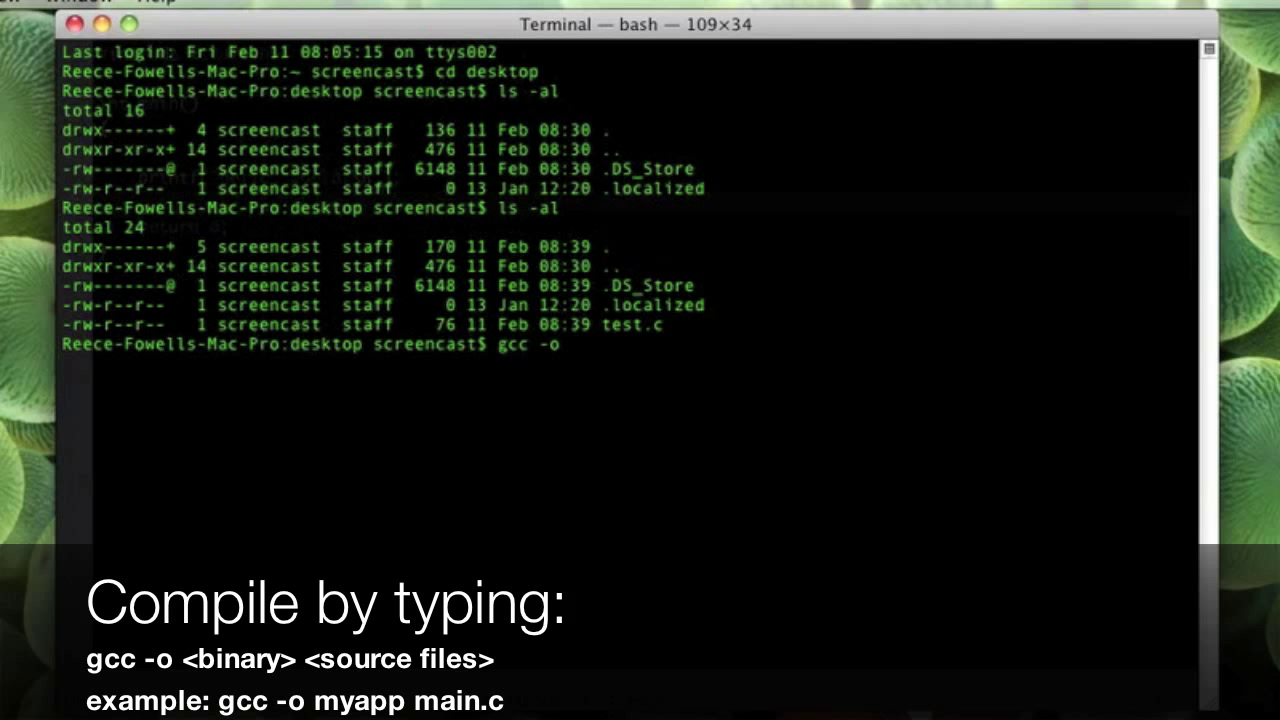
{"action": "type", "text": "test"}
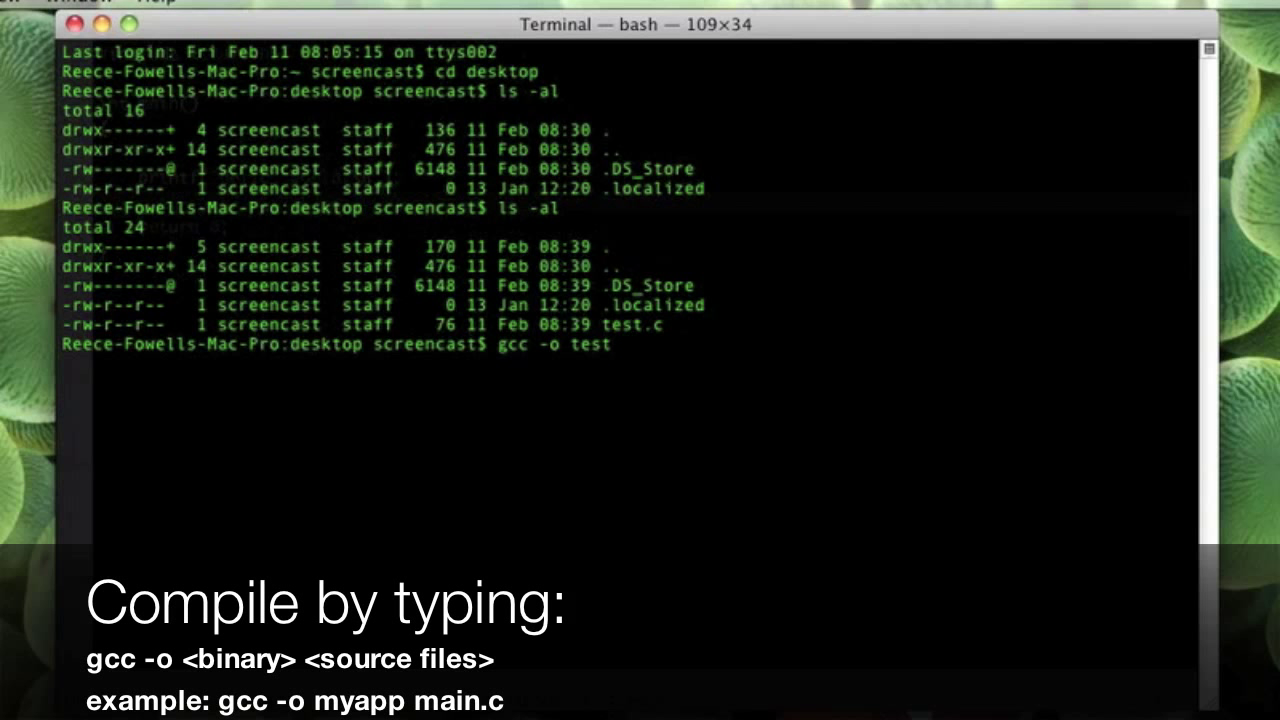
{"action": "type", "text": "test.c"}
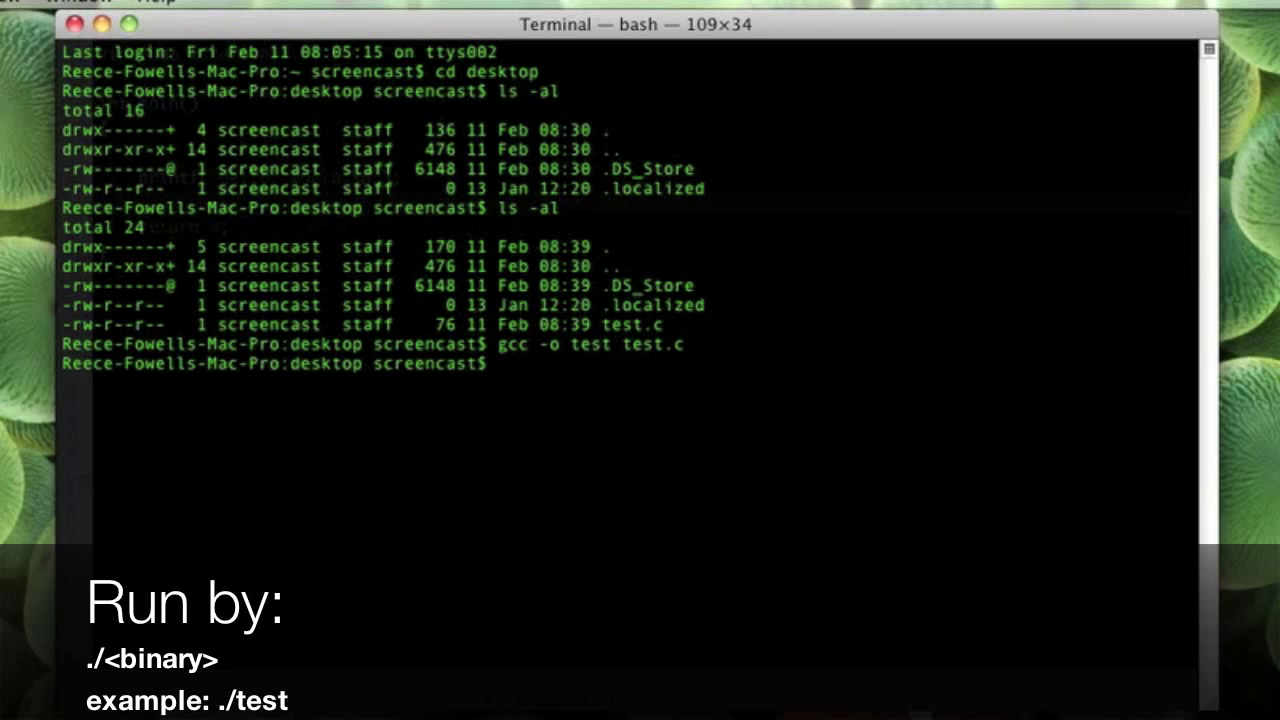
Run ./test, printing "hello, world!".
{"action": "type", "text": "./te"}
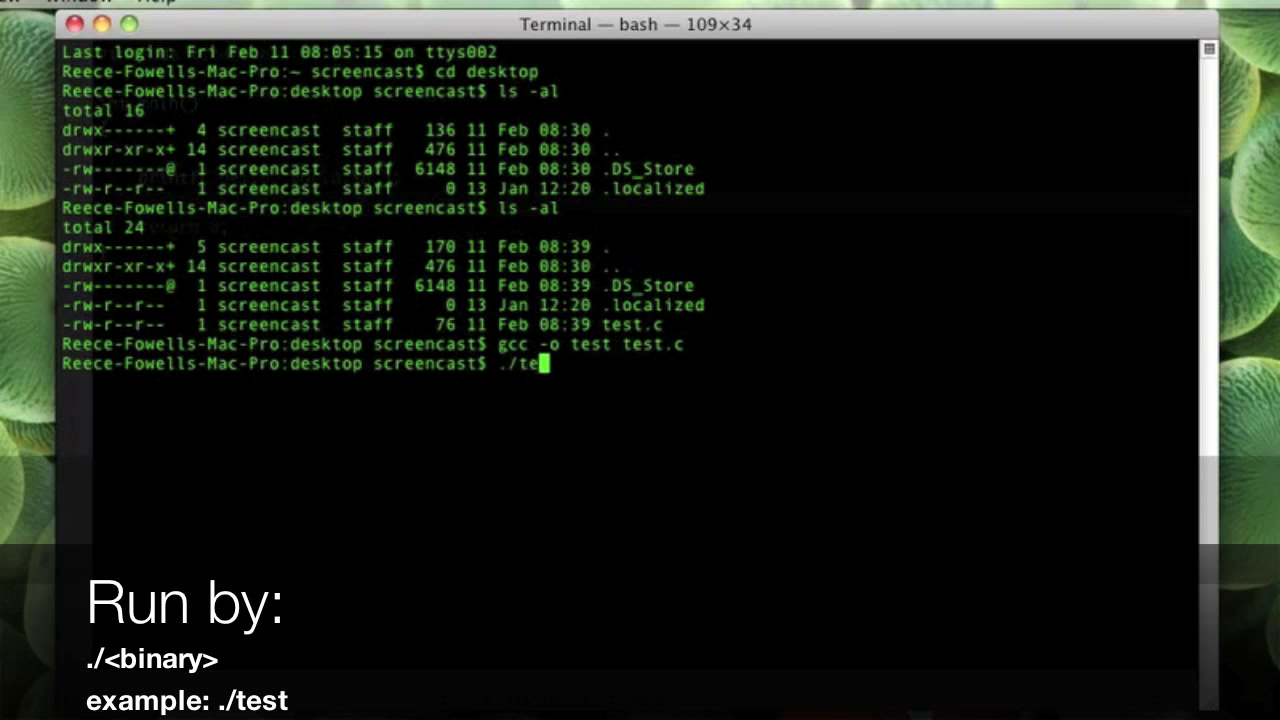
{"action": "type", "text": "st"}
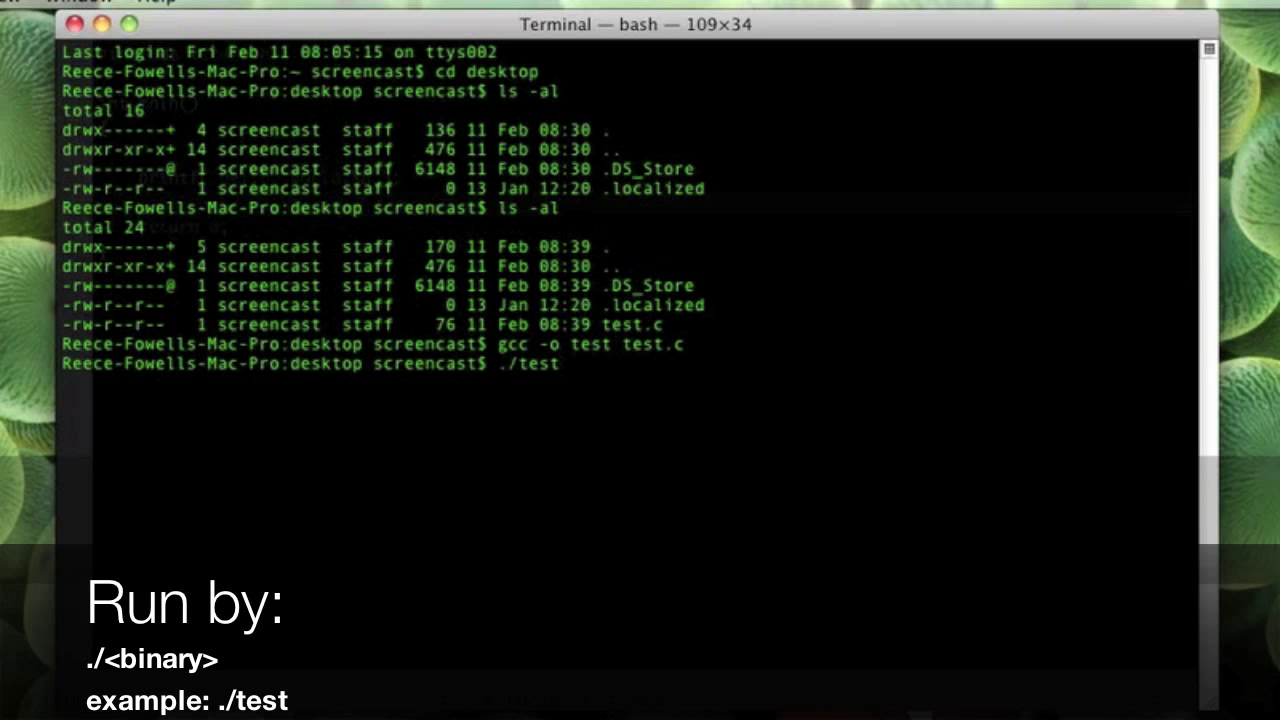
{"action": "key", "text": "Return"}
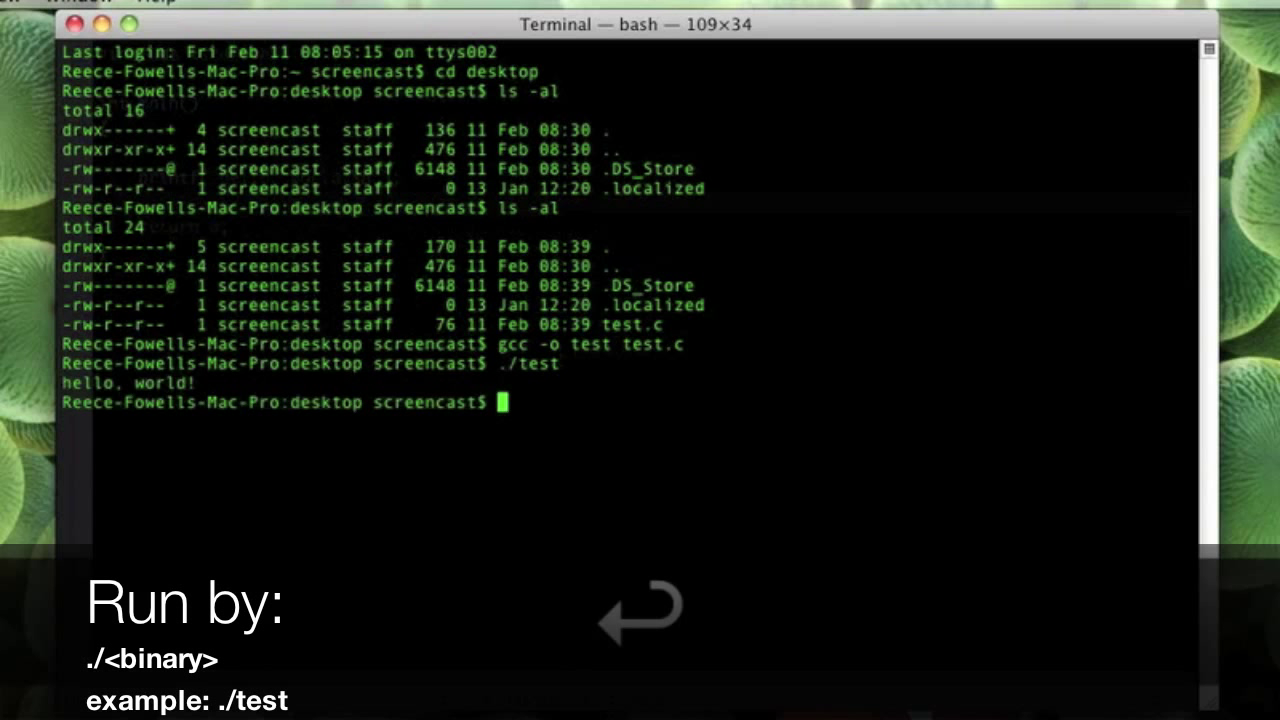